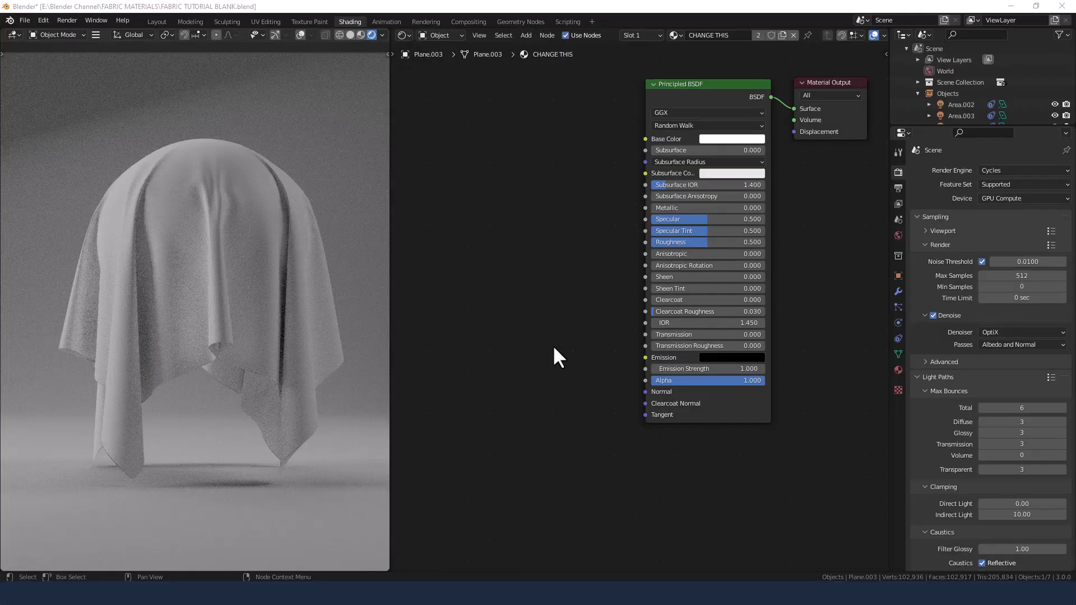
pyautogui.moveTo(741, 247)
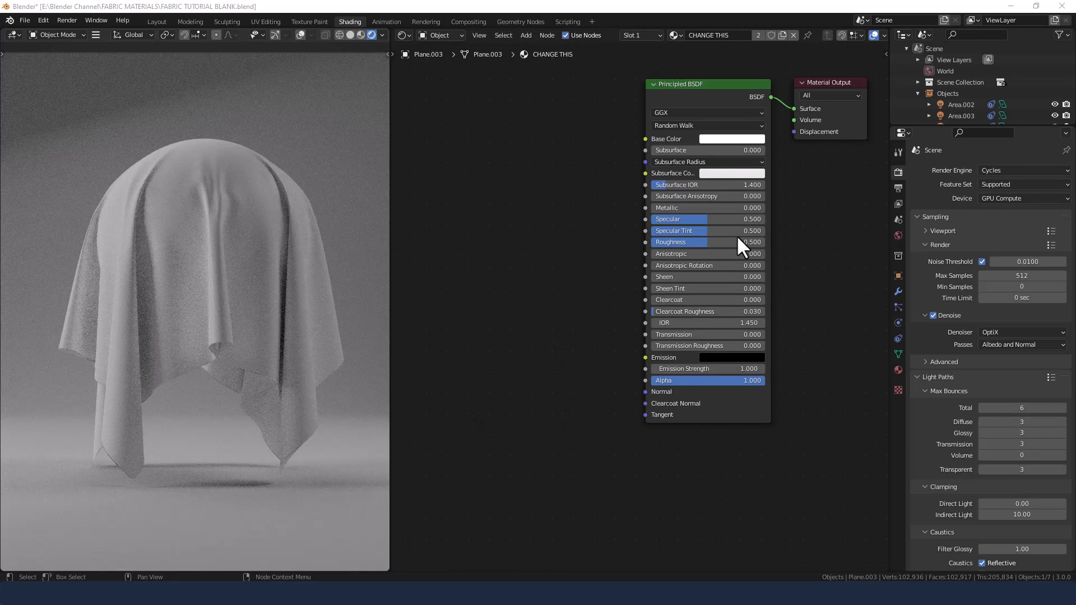
pyautogui.moveTo(522, 208)
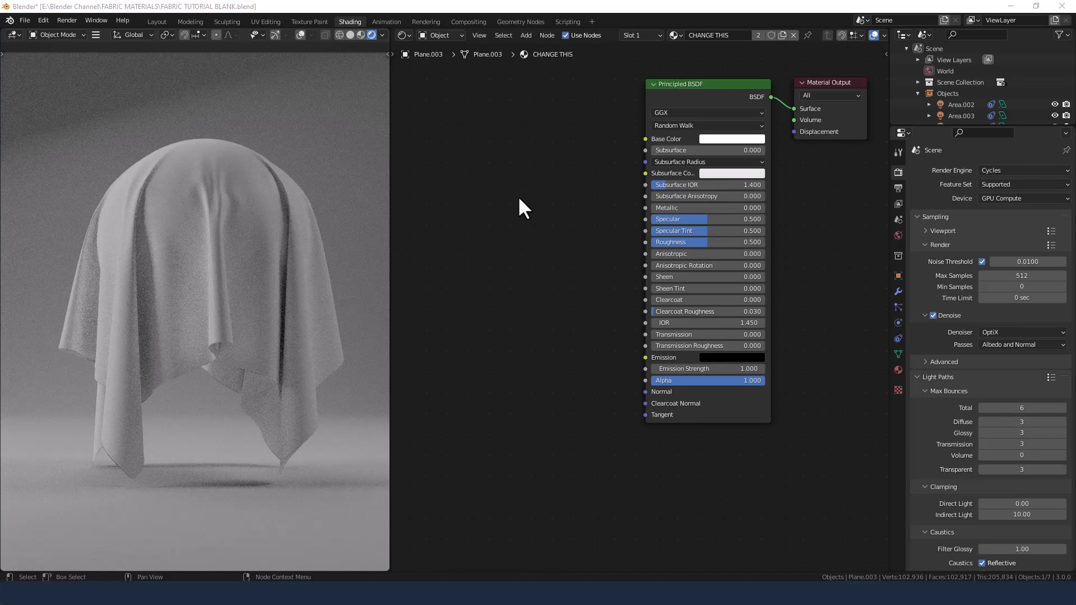
pyautogui.moveTo(816, 185)
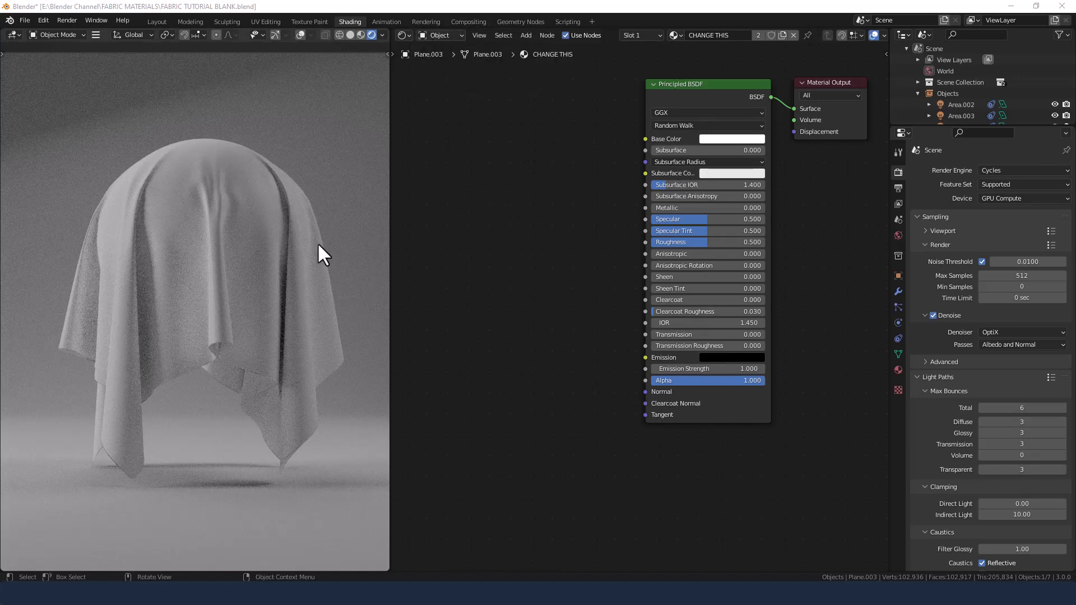
pyautogui.moveTo(76, 185)
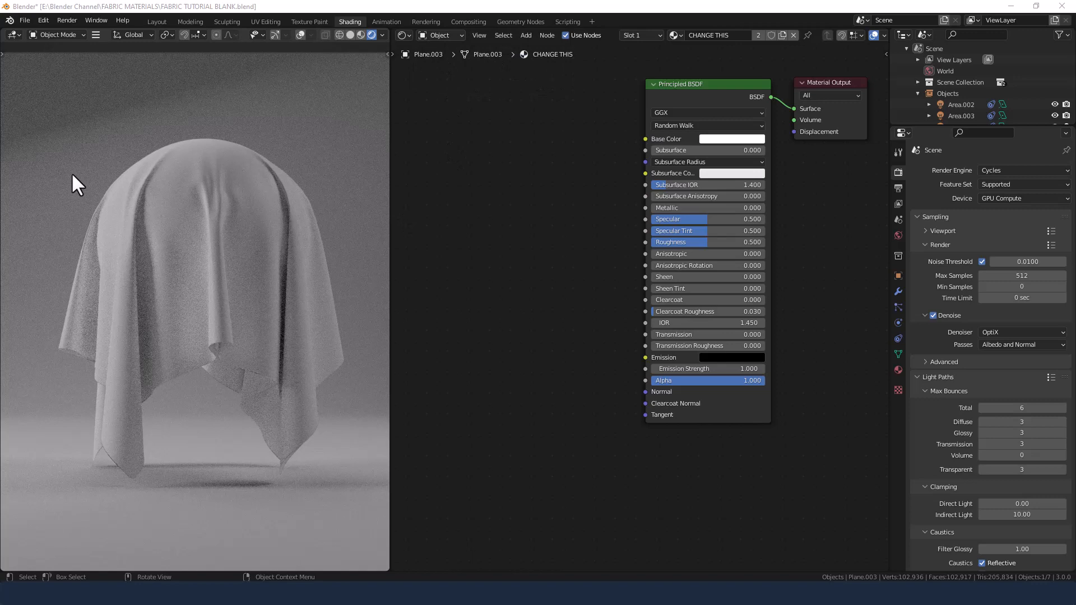
pyautogui.moveTo(337, 62)
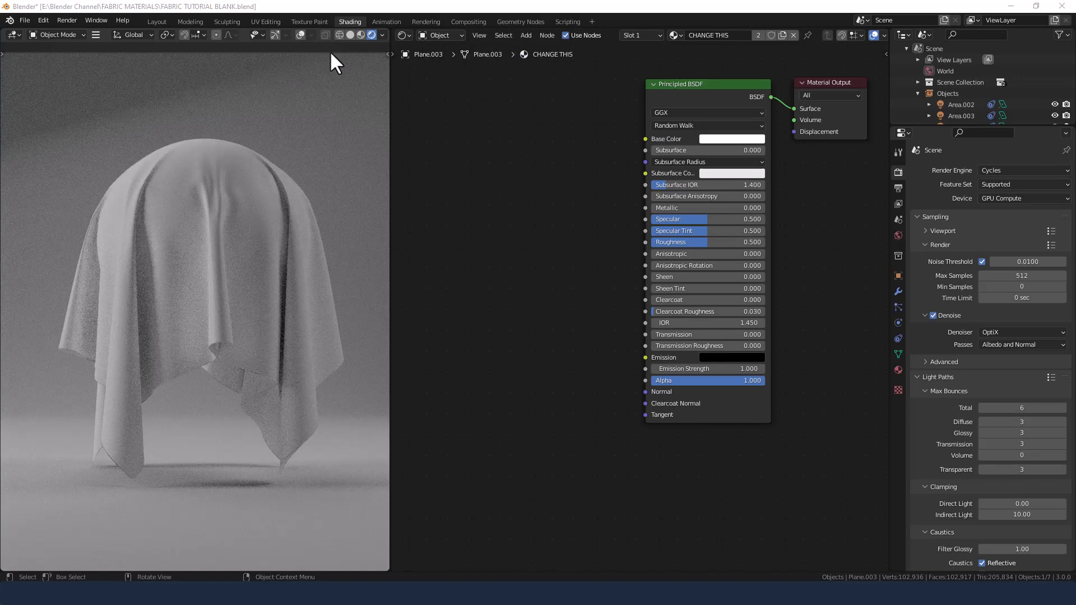
pyautogui.moveTo(205, 319)
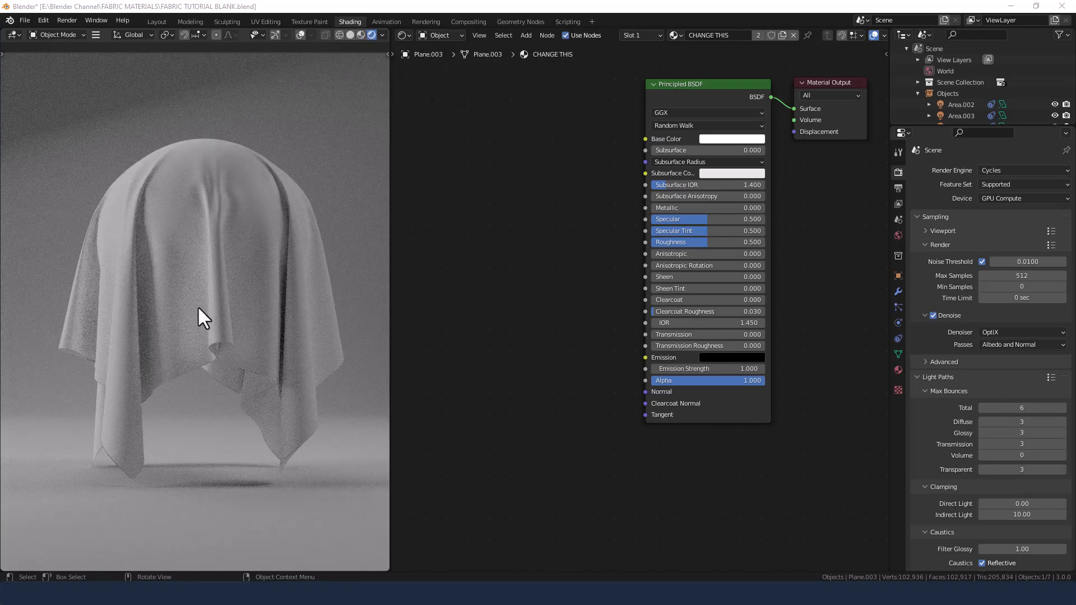
pyautogui.moveTo(236, 400)
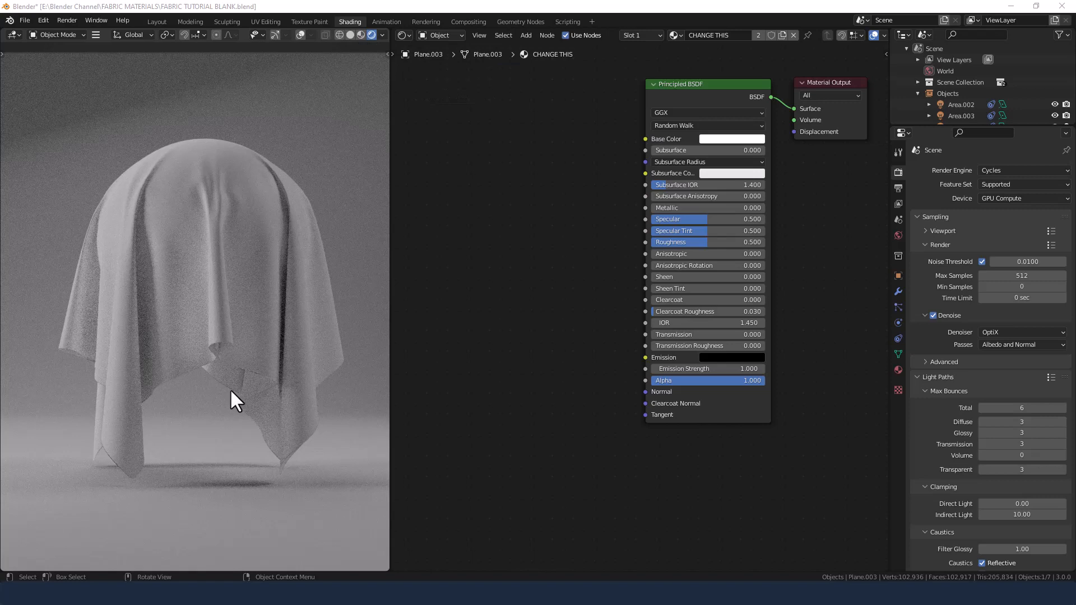
pyautogui.moveTo(145, 89)
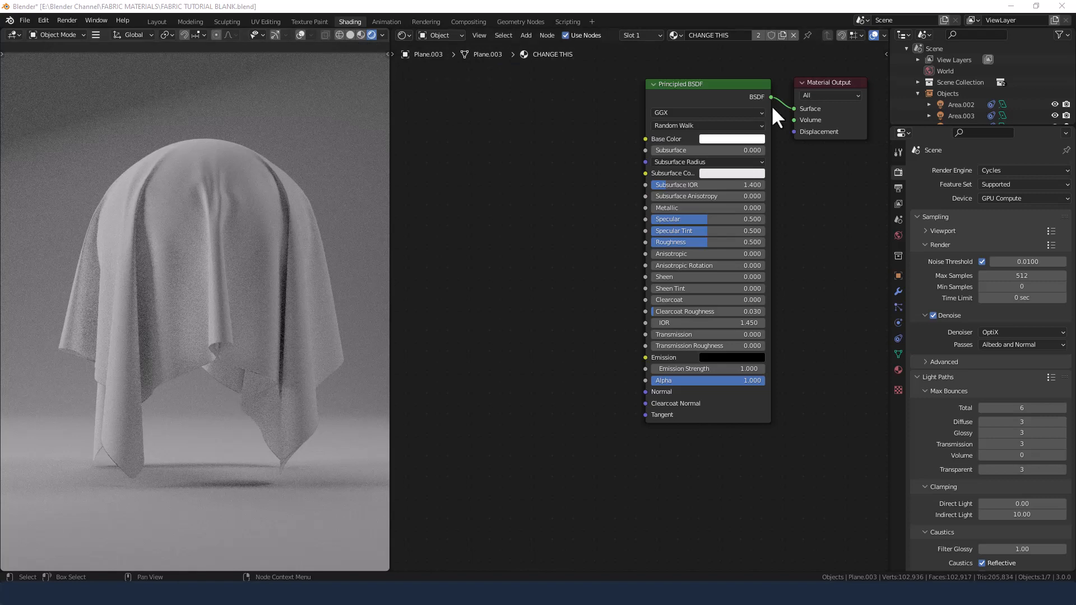
pyautogui.moveTo(467, 500)
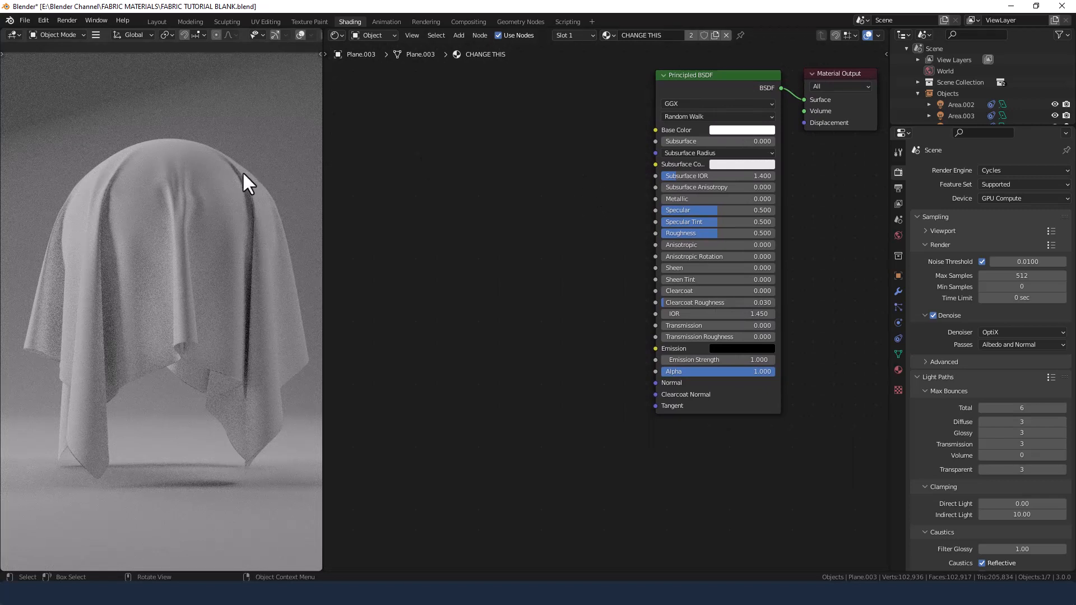
pyautogui.moveTo(131, 182)
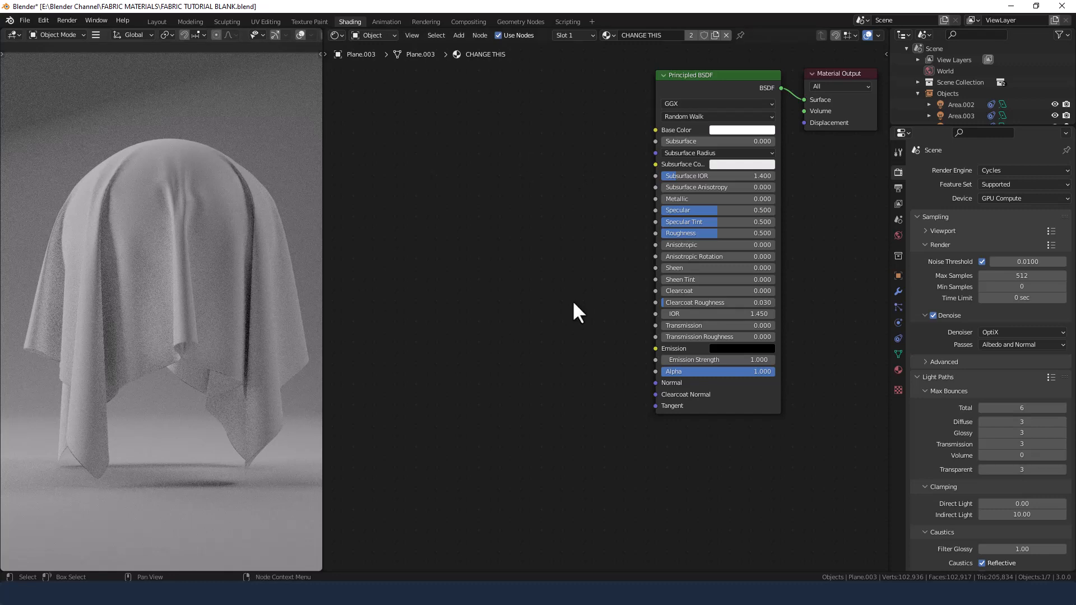
pyautogui.moveTo(803, 138)
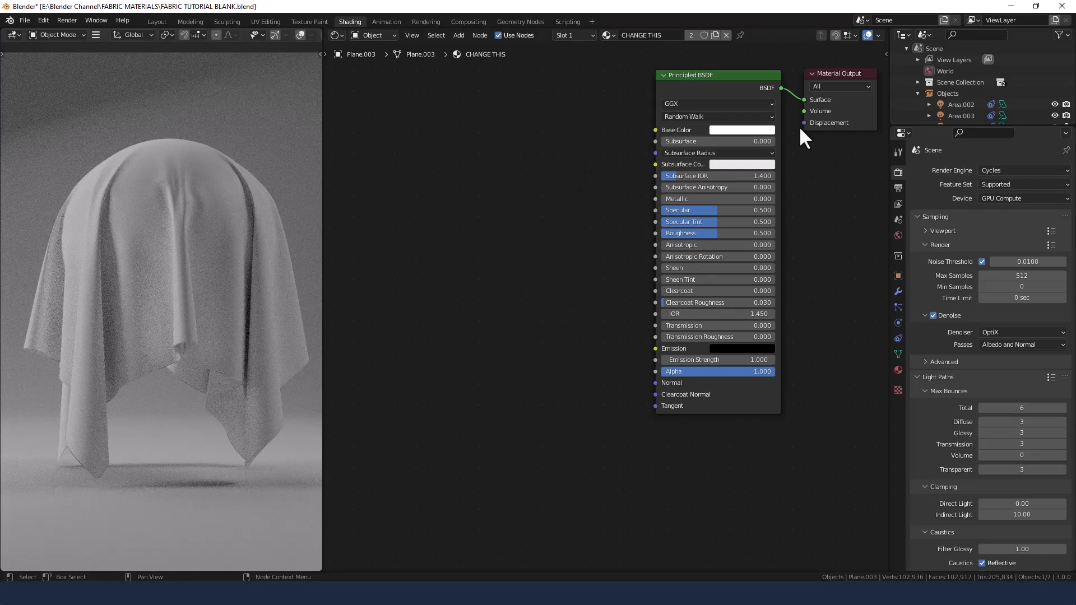
pyautogui.moveTo(551, 303)
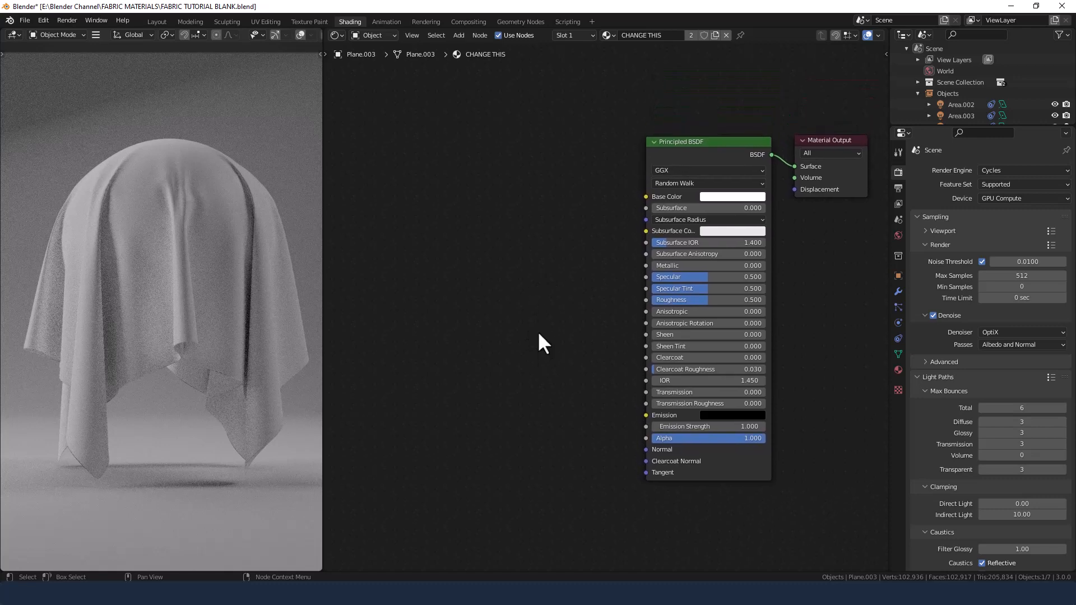
pyautogui.moveTo(818, 154)
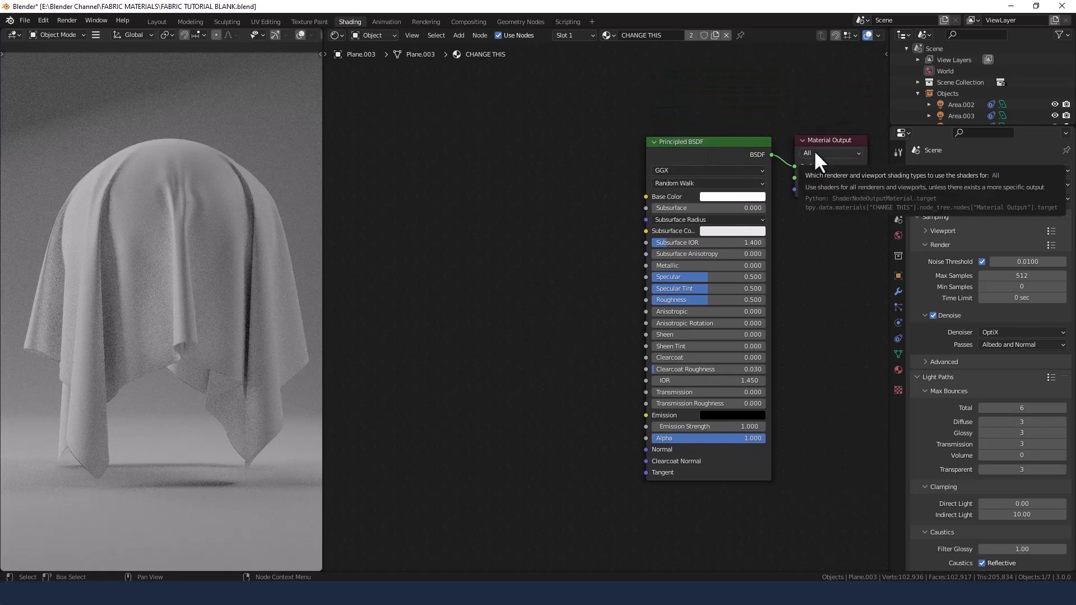
pyautogui.moveTo(459, 274)
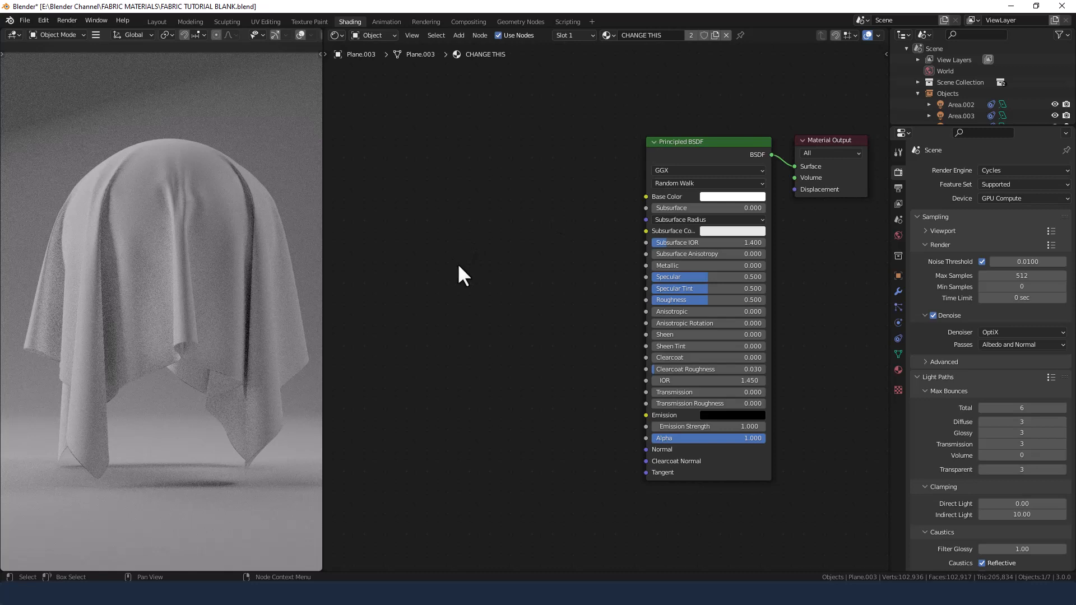
pyautogui.moveTo(458, 456)
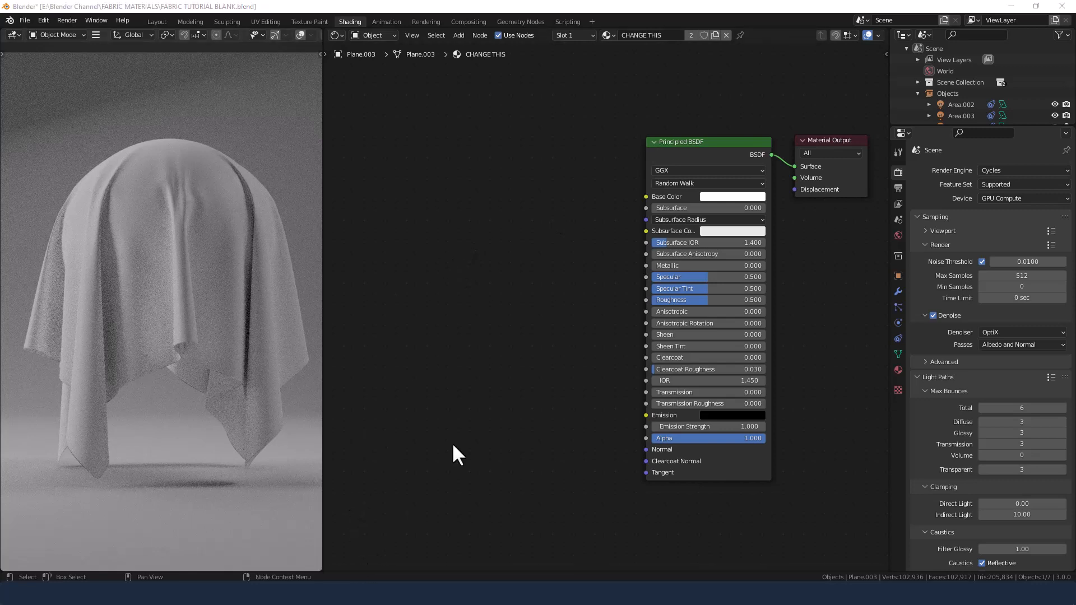
pyautogui.moveTo(576, 297)
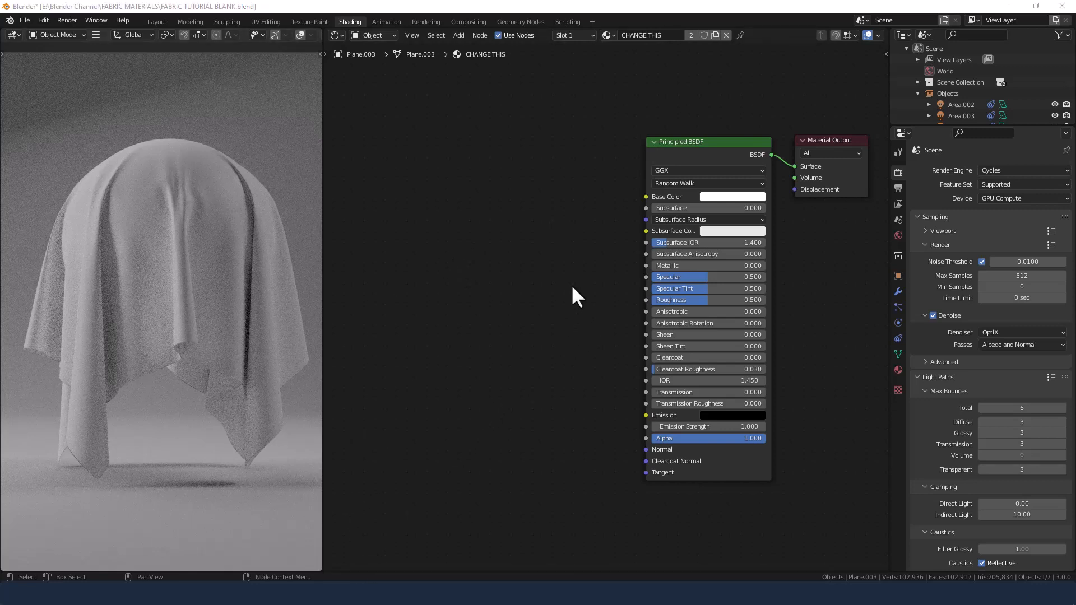
pyautogui.moveTo(547, 288)
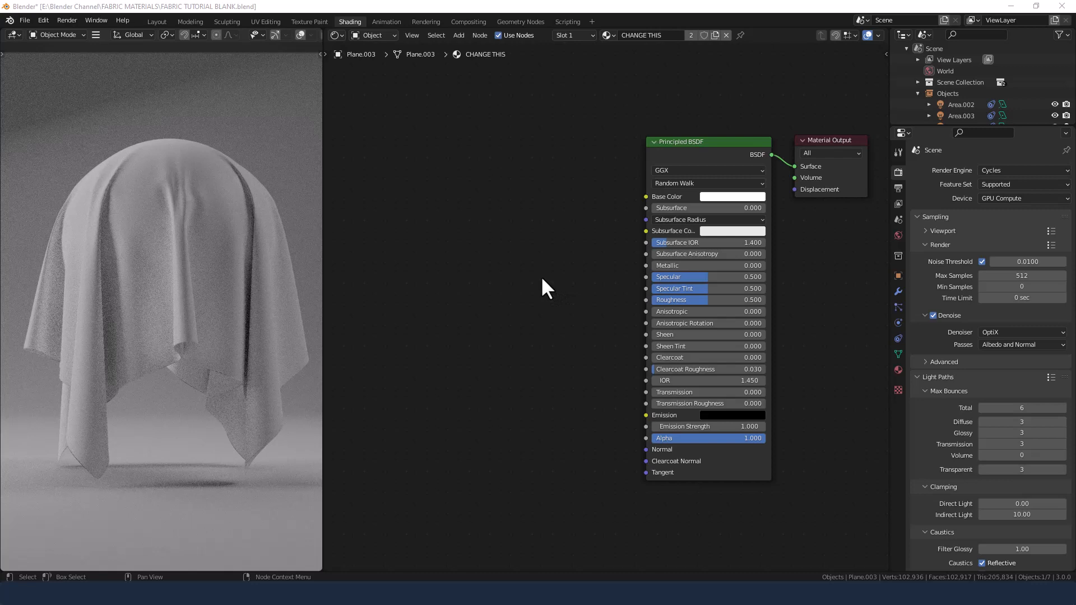
pyautogui.moveTo(682, 208)
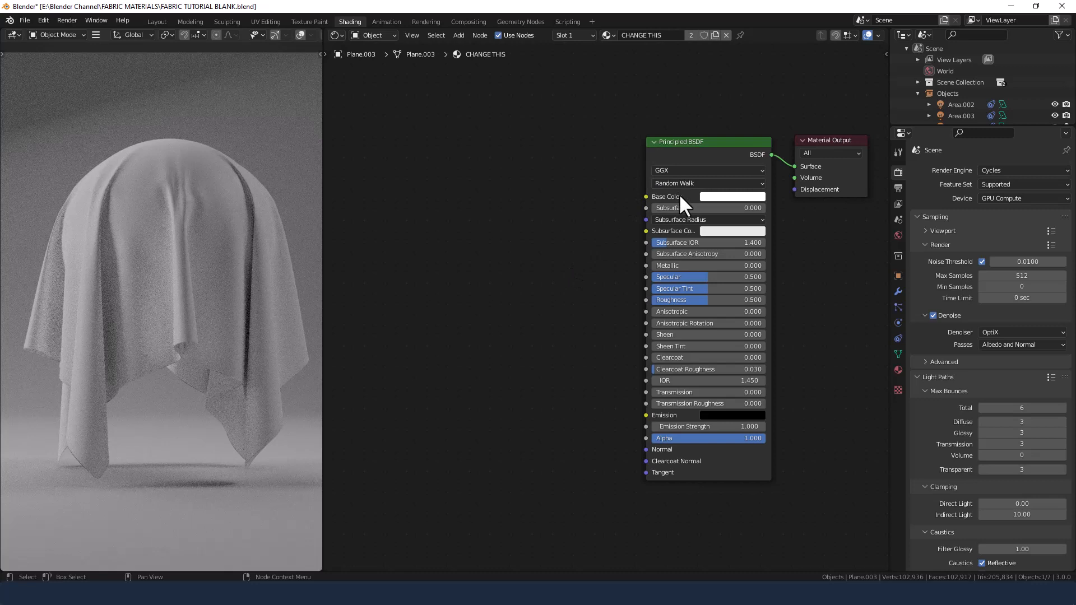
# Step: Set the Principled BSDF base colour to hex d4af37 for a mustard-gold cloth
pyautogui.click(733, 197)
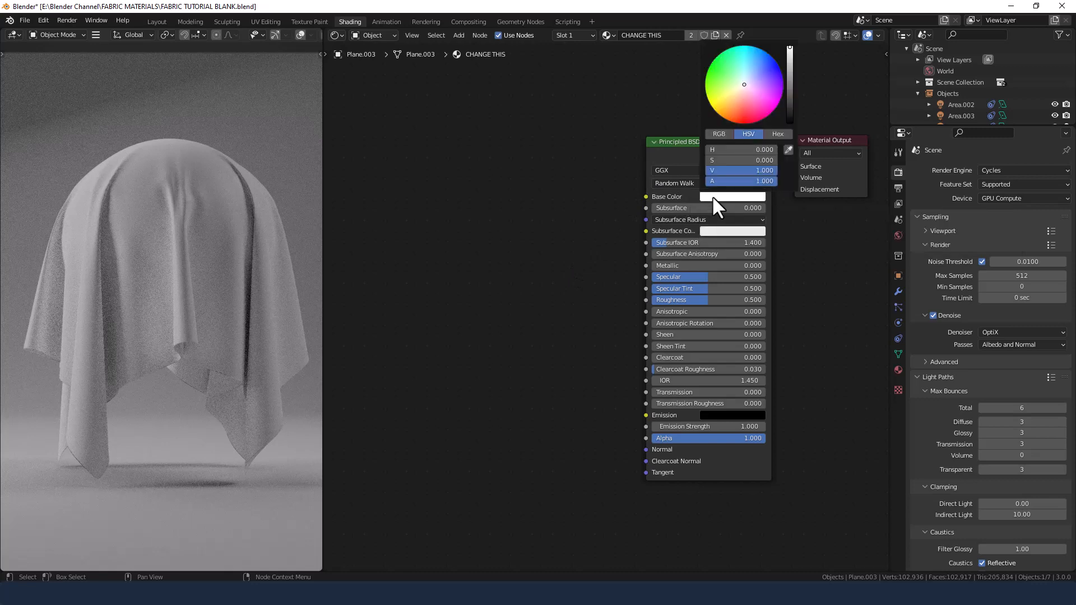
pyautogui.click(777, 134)
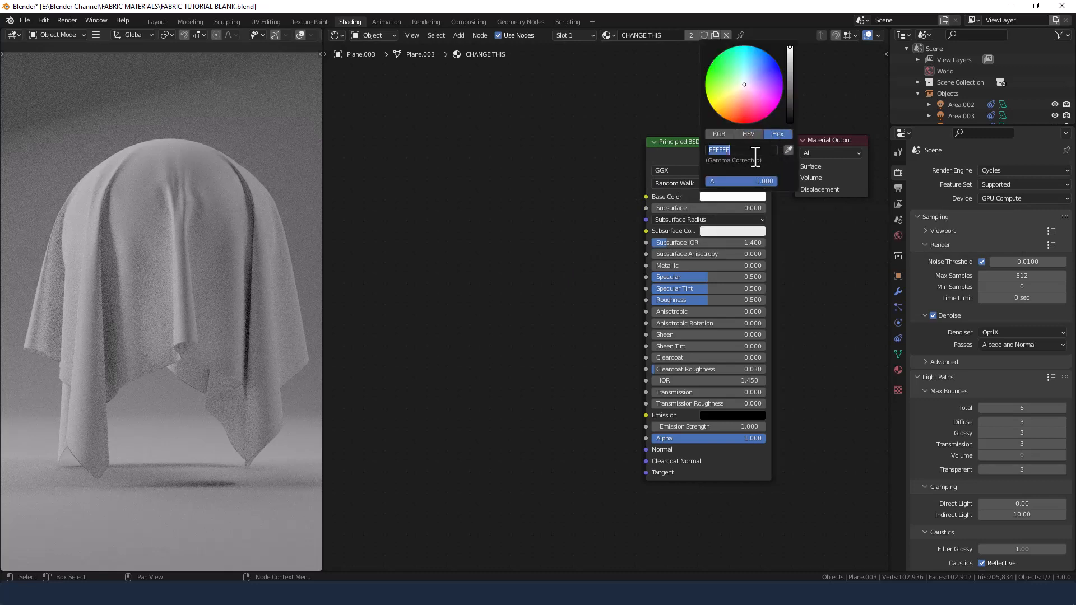
pyautogui.write('d4af37')
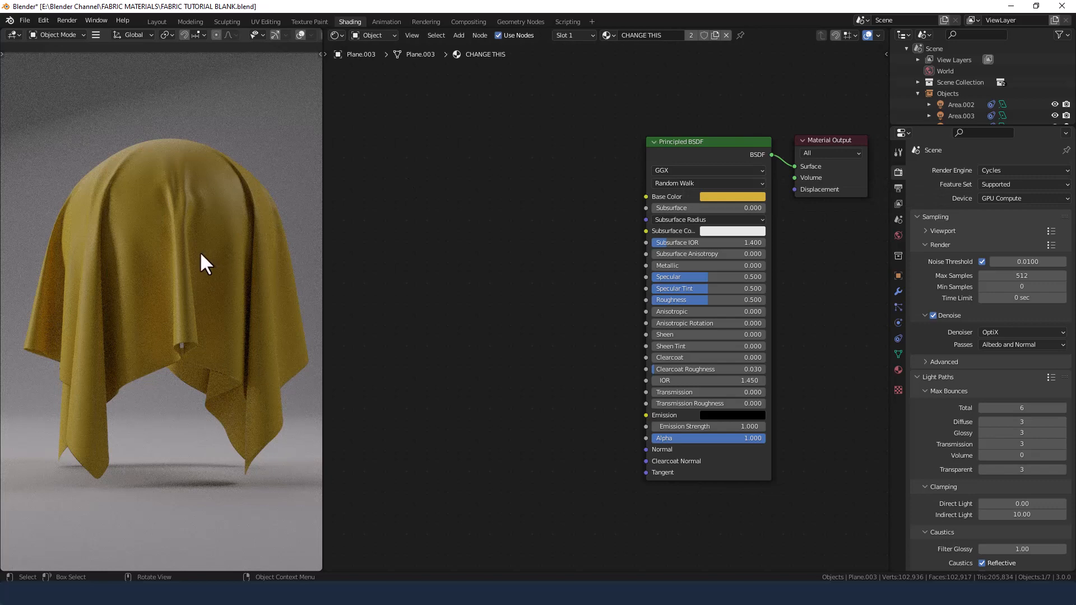
pyautogui.moveTo(697, 275)
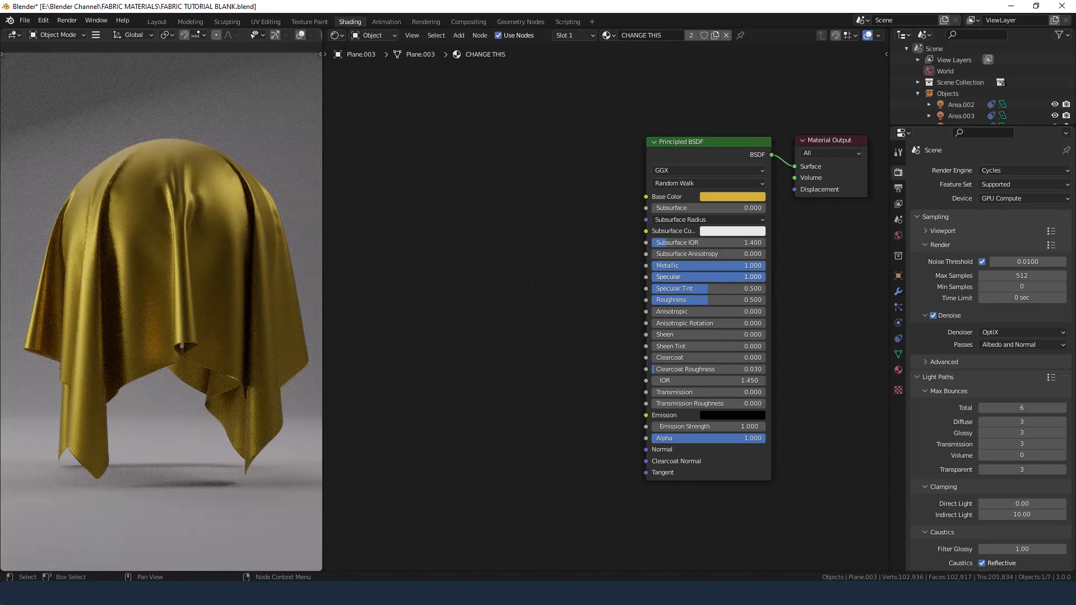
pyautogui.moveTo(694, 370)
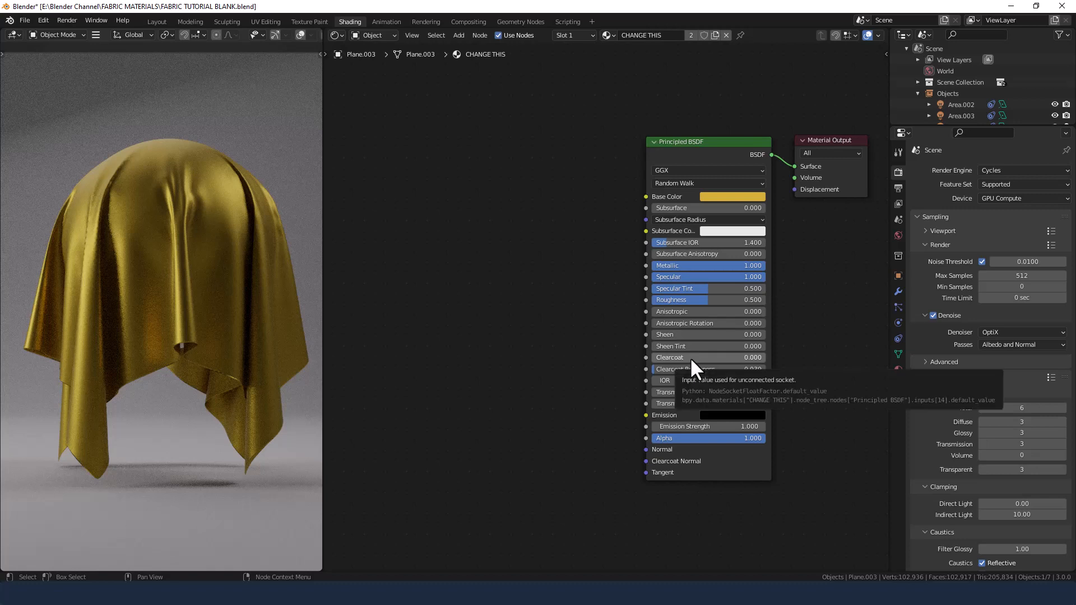
pyautogui.moveTo(512, 323)
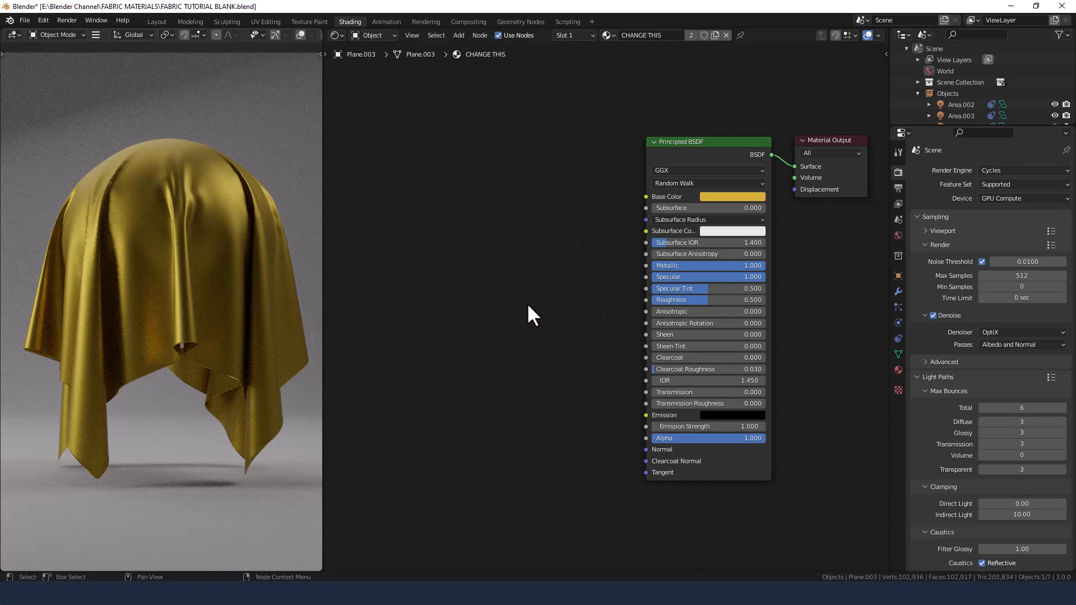
pyautogui.moveTo(485, 288)
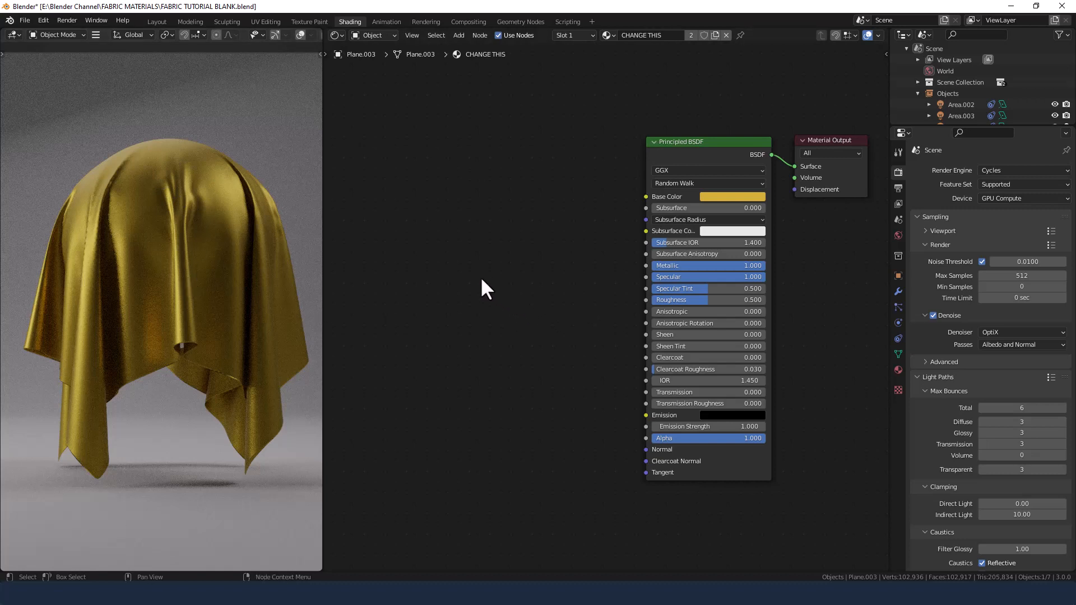
pyautogui.moveTo(90, 195)
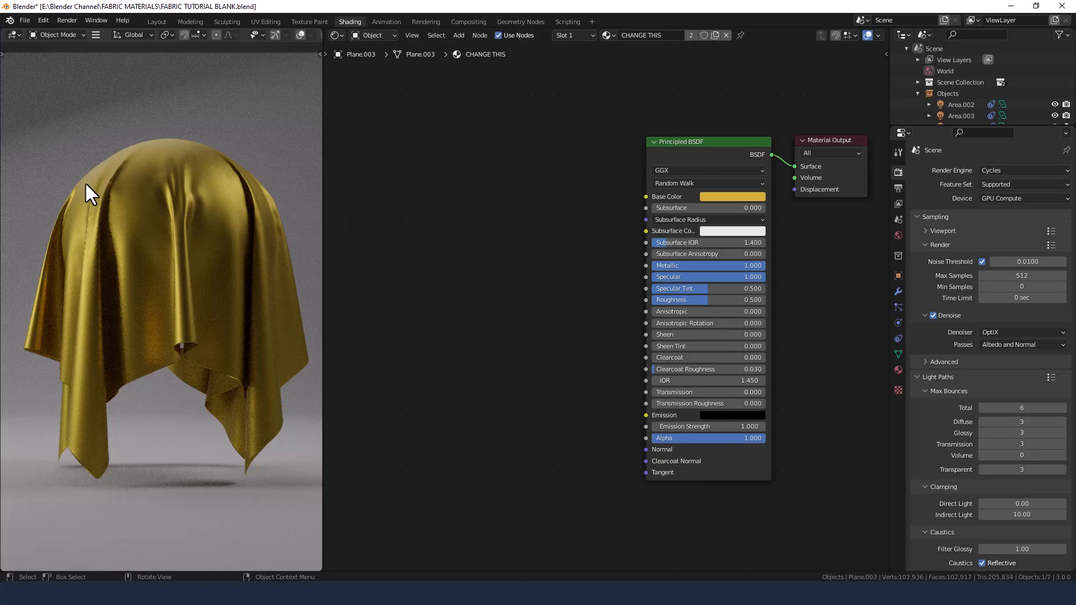
pyautogui.moveTo(458, 304)
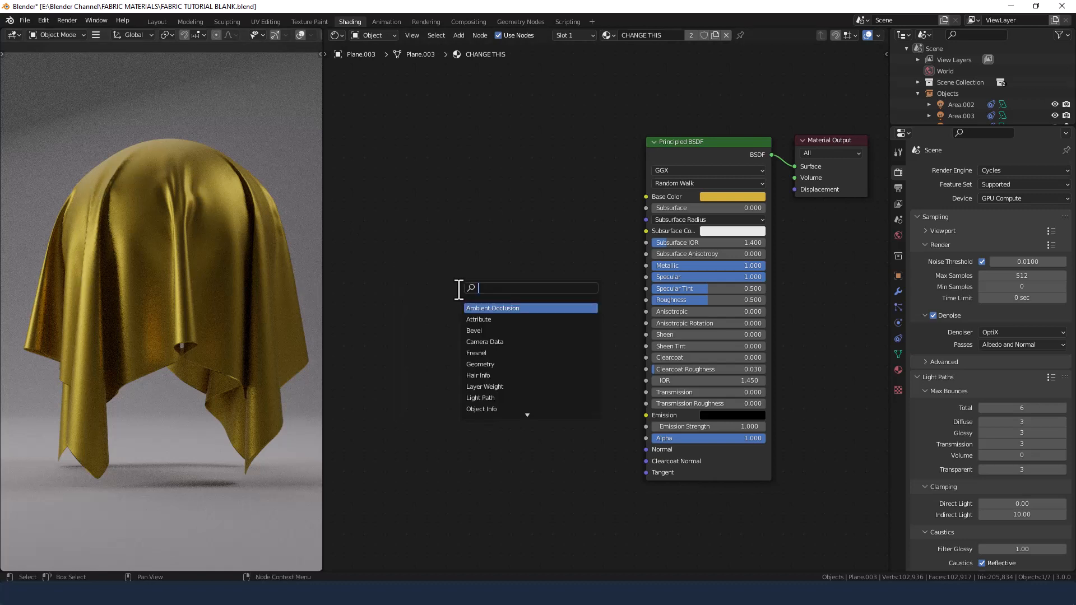
# Step: Add a Noise Texture node, link its Fac output onward, and start adding Texture Coordinate
pyautogui.write('NOISE')
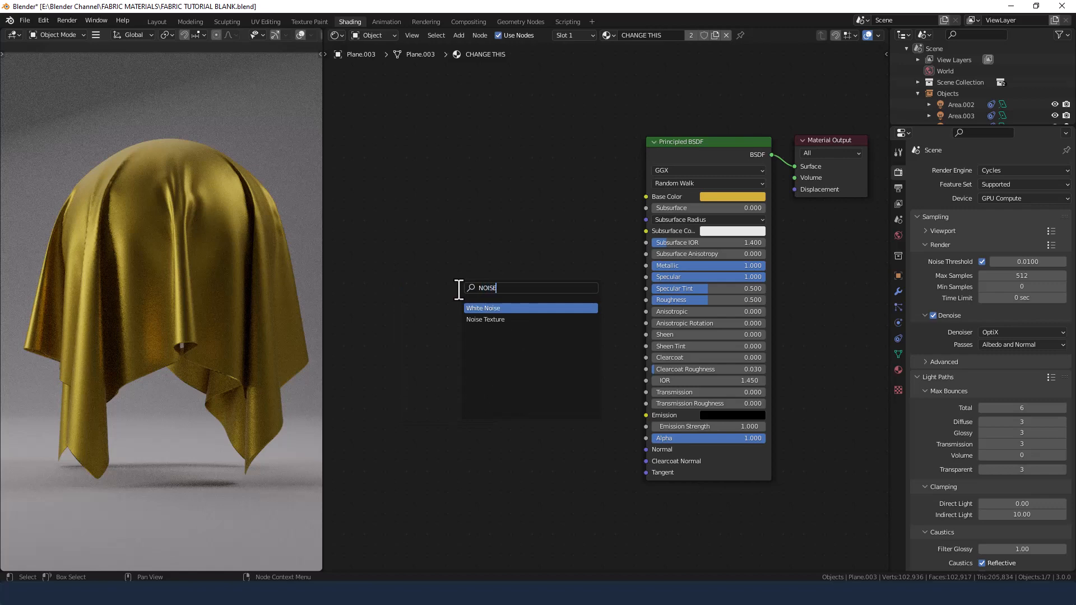
pyautogui.click(486, 319)
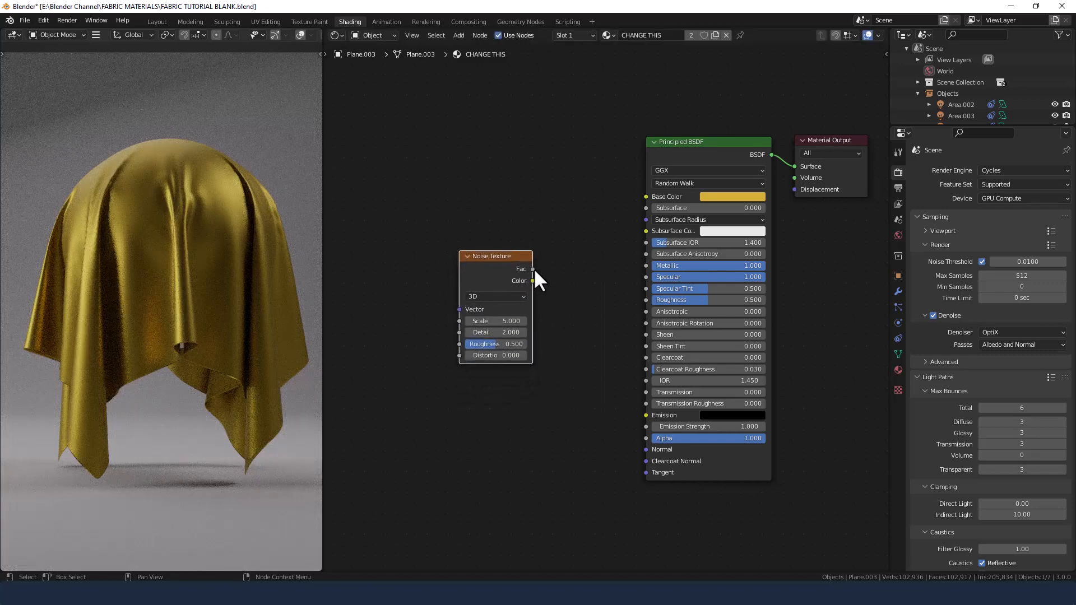
pyautogui.moveTo(532, 269); pyautogui.dragTo(630, 318)
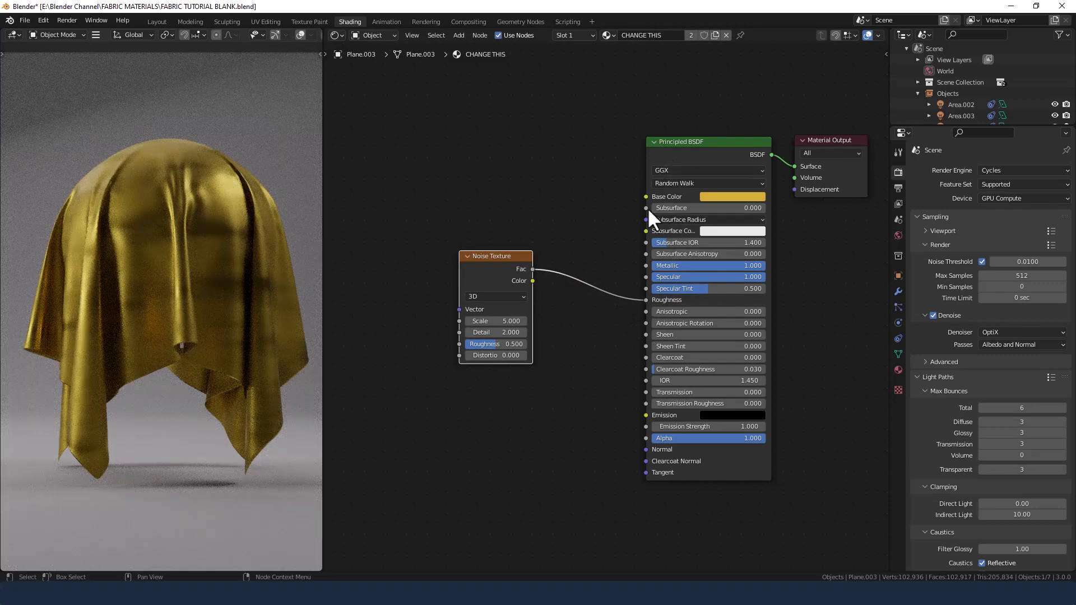
pyautogui.moveTo(493, 255); pyautogui.dragTo(527, 254)
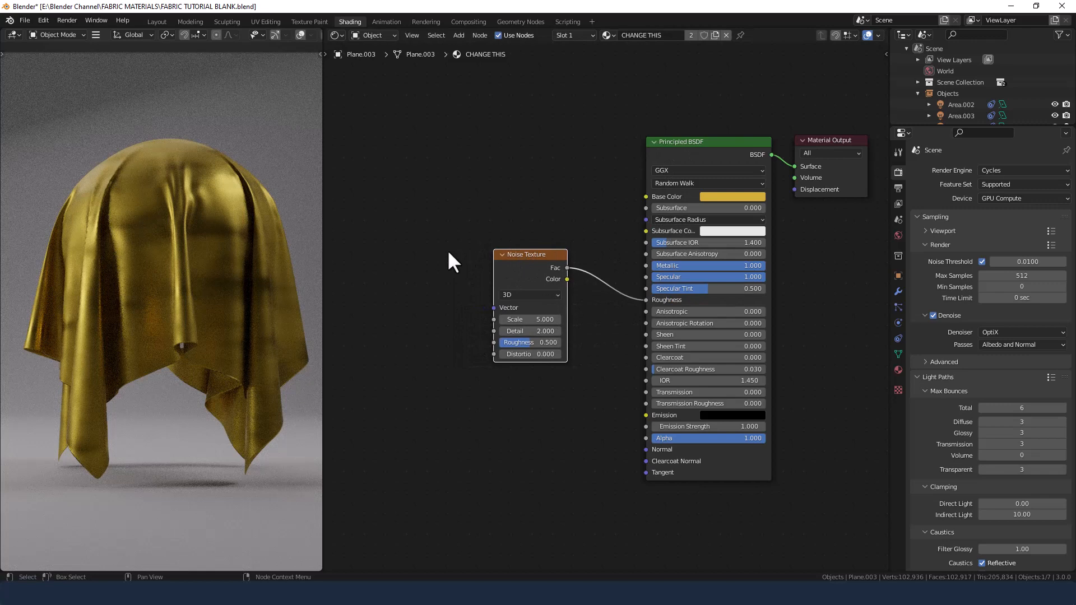
pyautogui.write('TE')
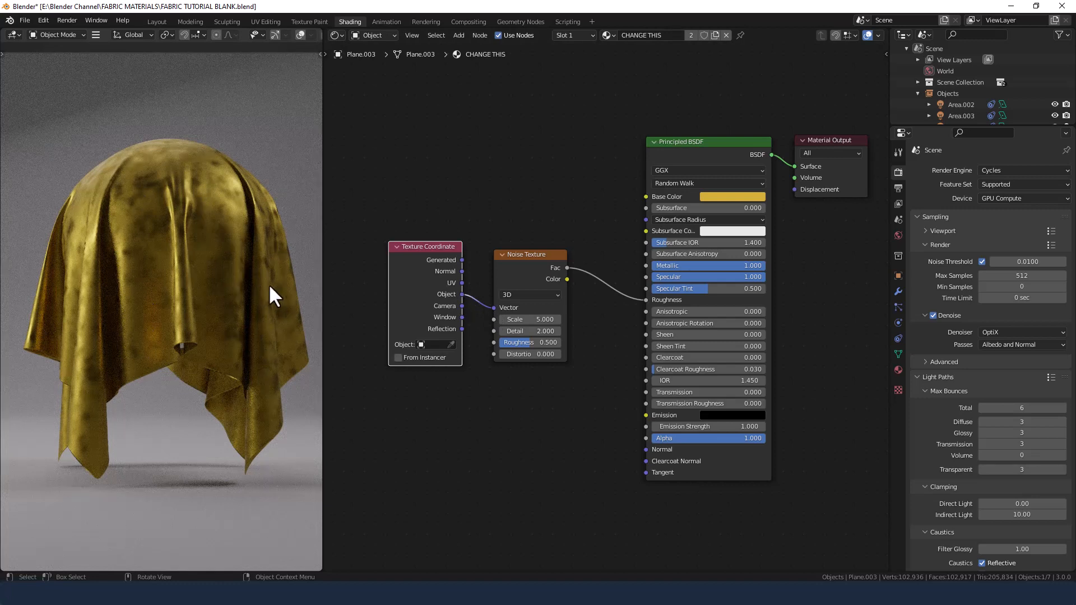
pyautogui.moveTo(518, 275)
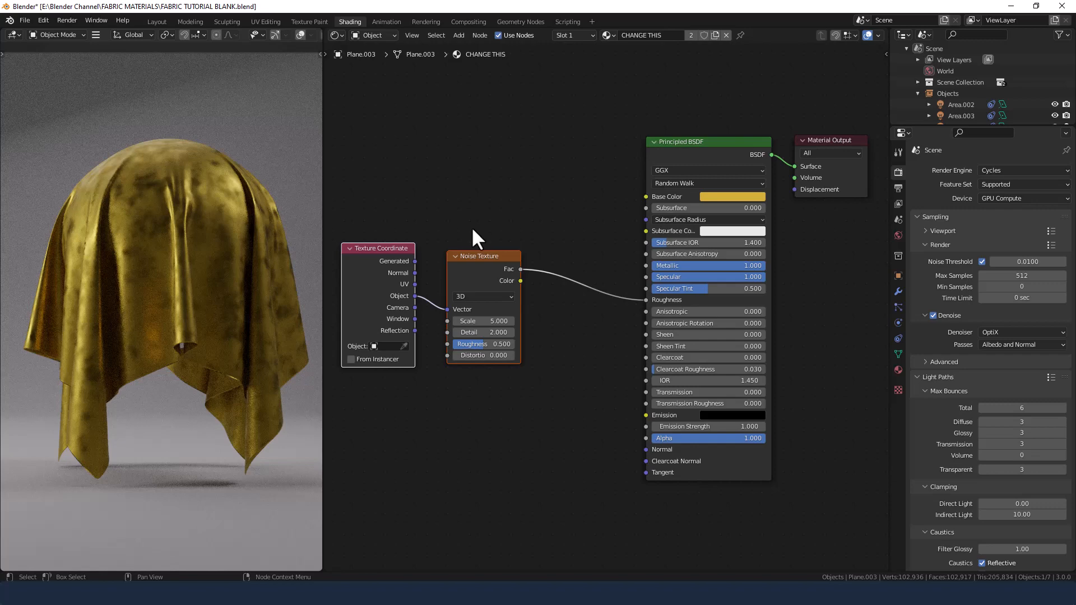
# Step: Insert a ColorRamp after the Noise Texture and set noise Detail to 15
pyautogui.write('c')
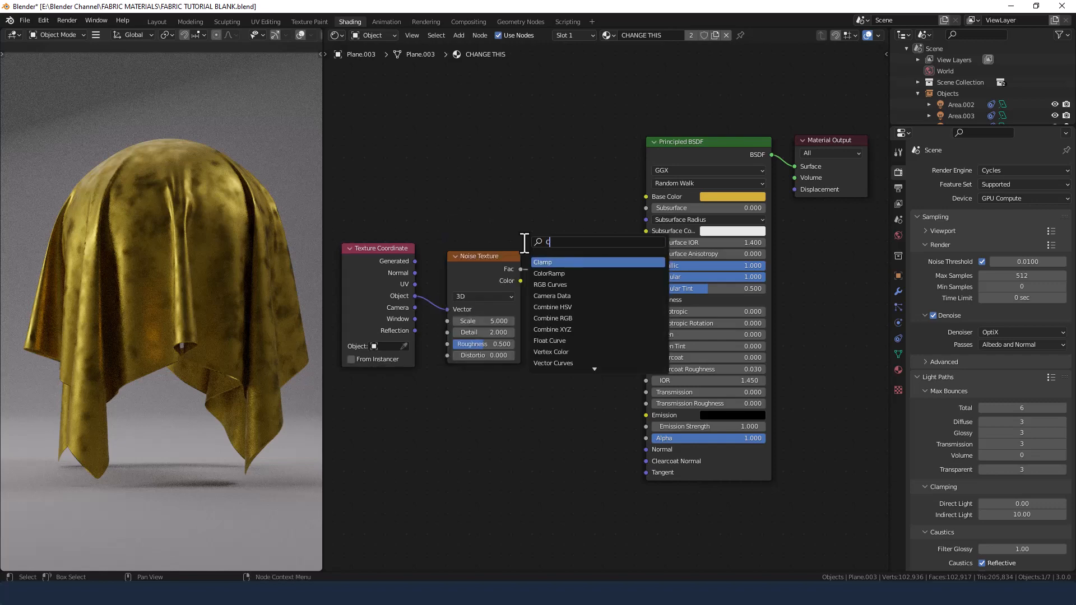
pyautogui.click(548, 273)
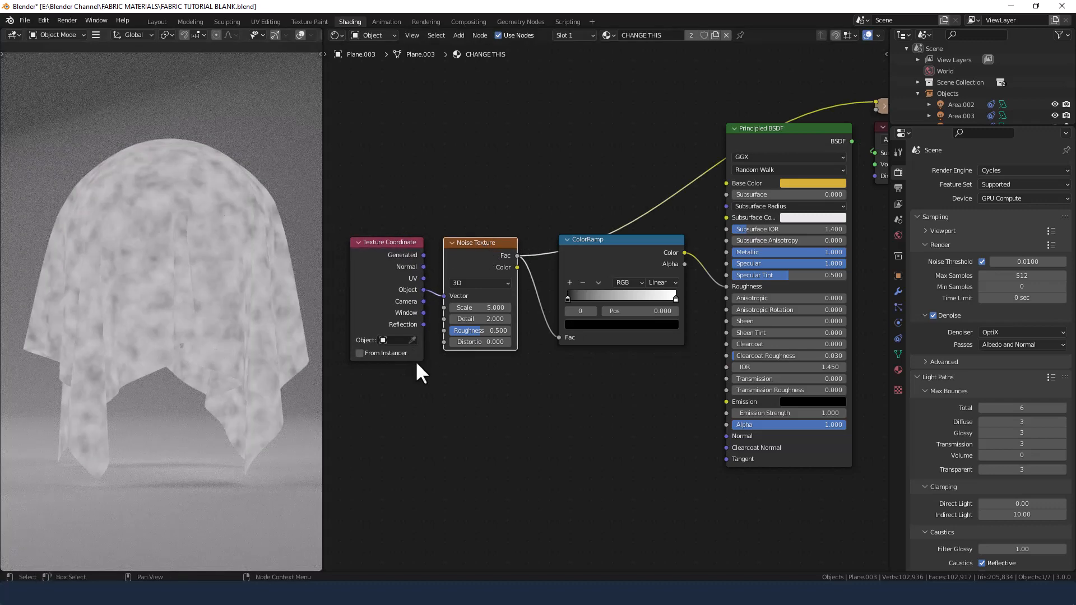
pyautogui.doubleClick(480, 318)
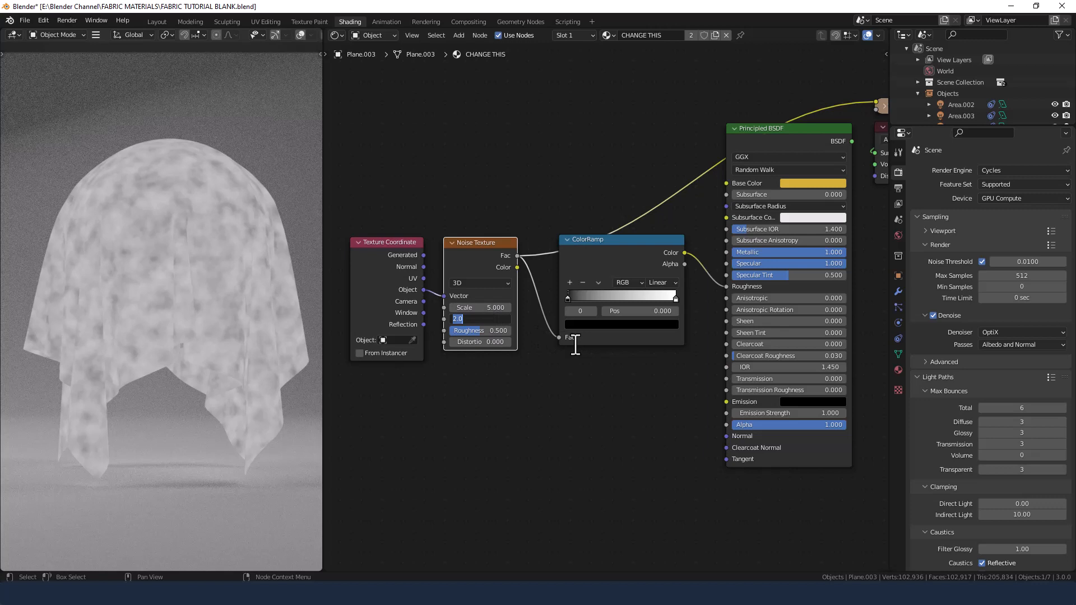
pyautogui.write('15')
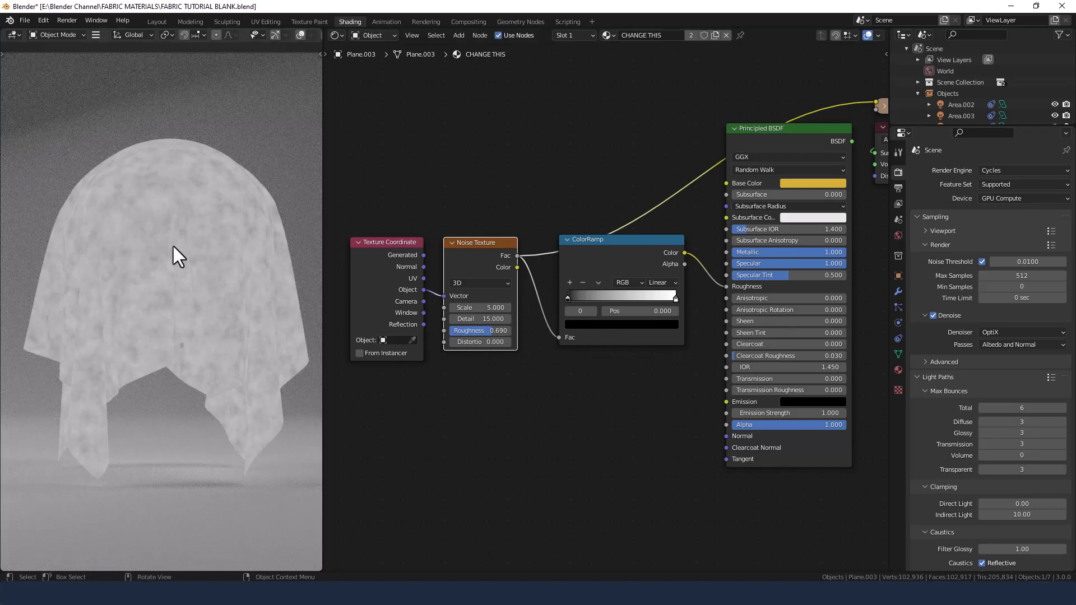
pyautogui.moveTo(236, 349)
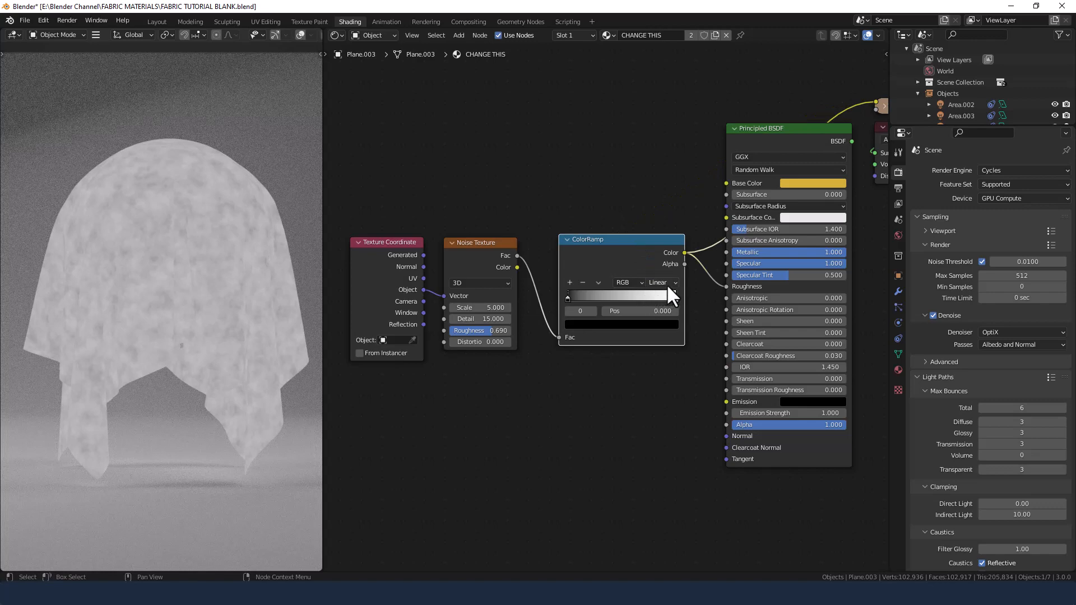
# Step: Switch the ColorRamp to B-Spline interpolation and drag its black stop inward to about 0.3
pyautogui.click(660, 282)
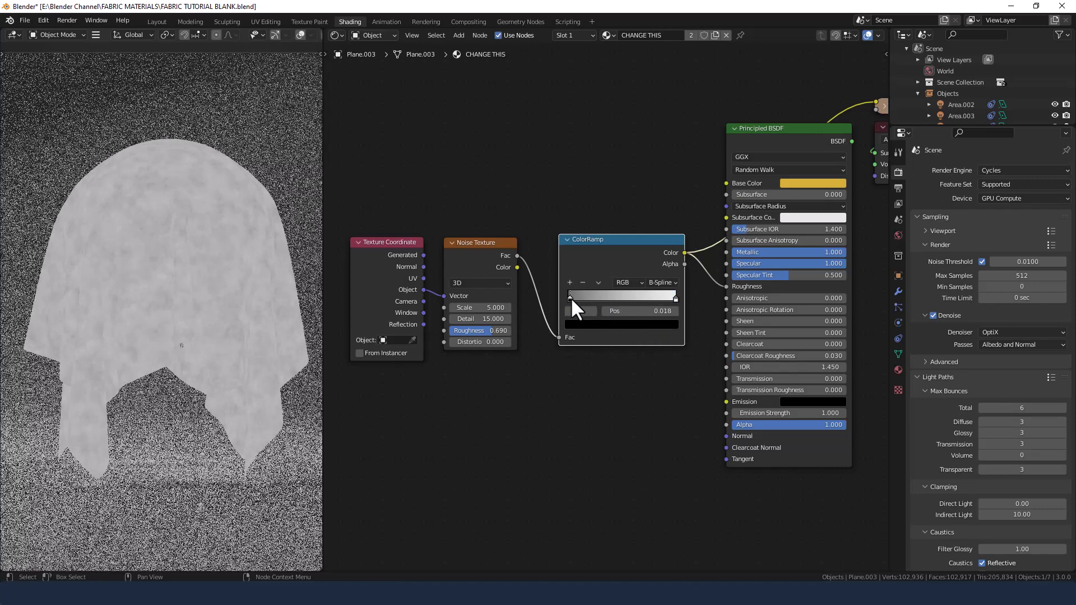
pyautogui.moveTo(570, 296); pyautogui.dragTo(587, 295)
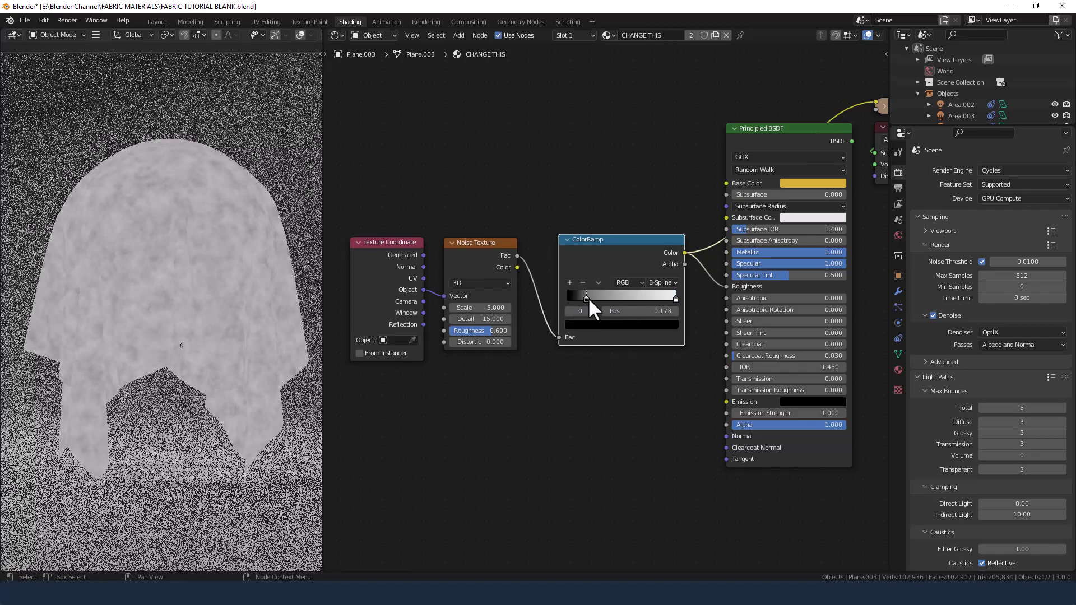
pyautogui.moveTo(586, 296); pyautogui.dragTo(597, 296)
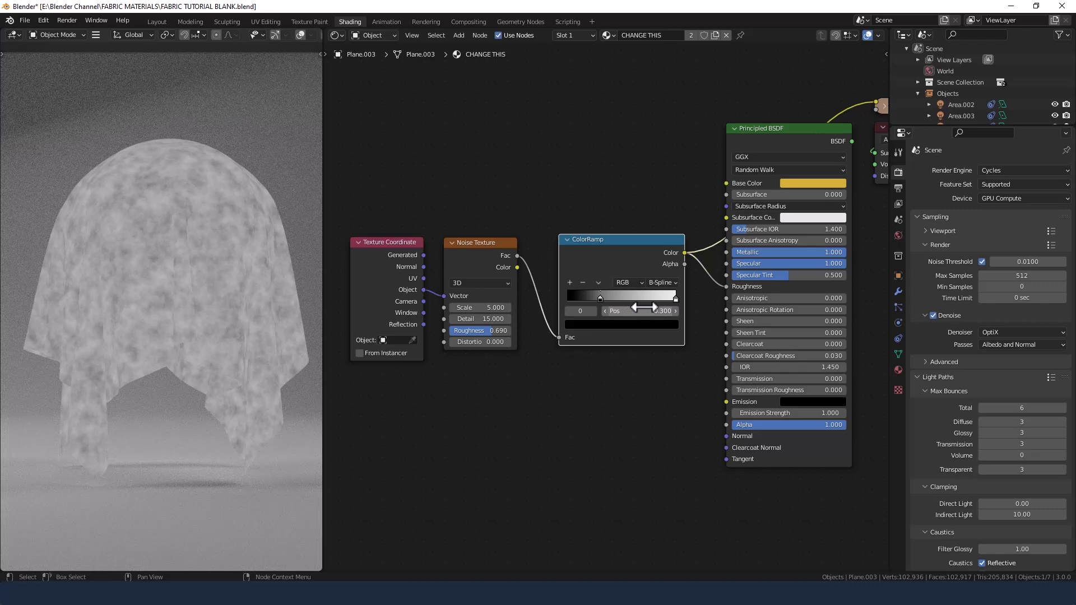
pyautogui.moveTo(639, 311); pyautogui.dragTo(676, 311)
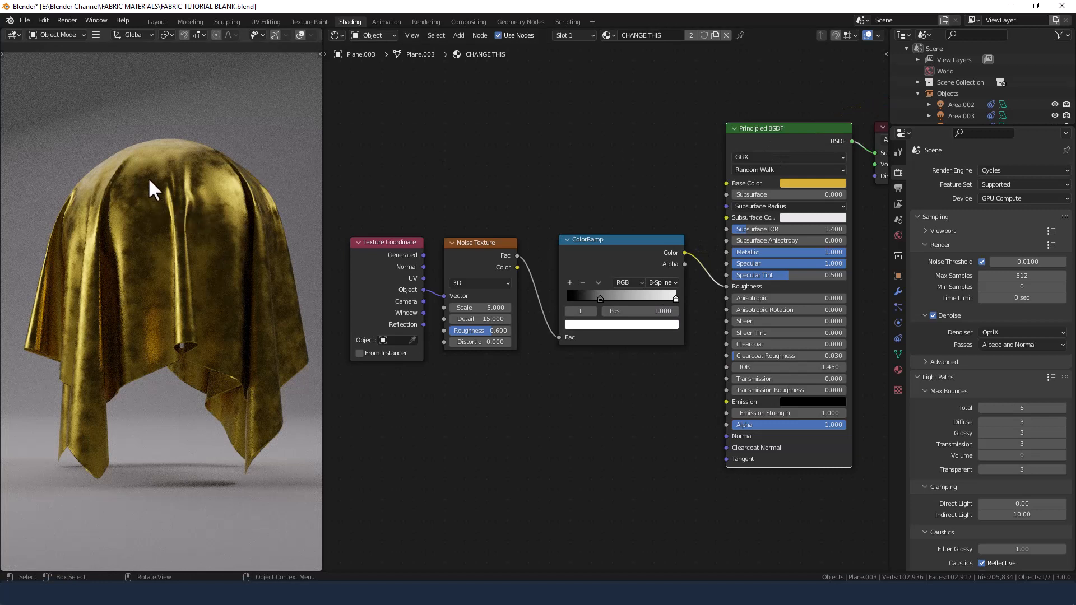
pyautogui.moveTo(55, 323)
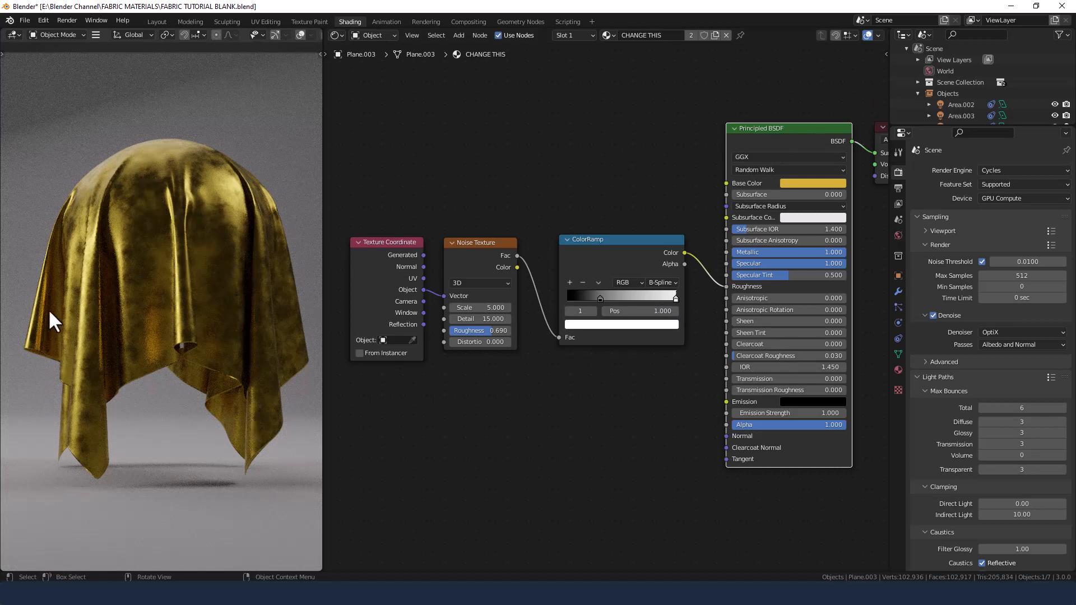
pyautogui.moveTo(228, 354)
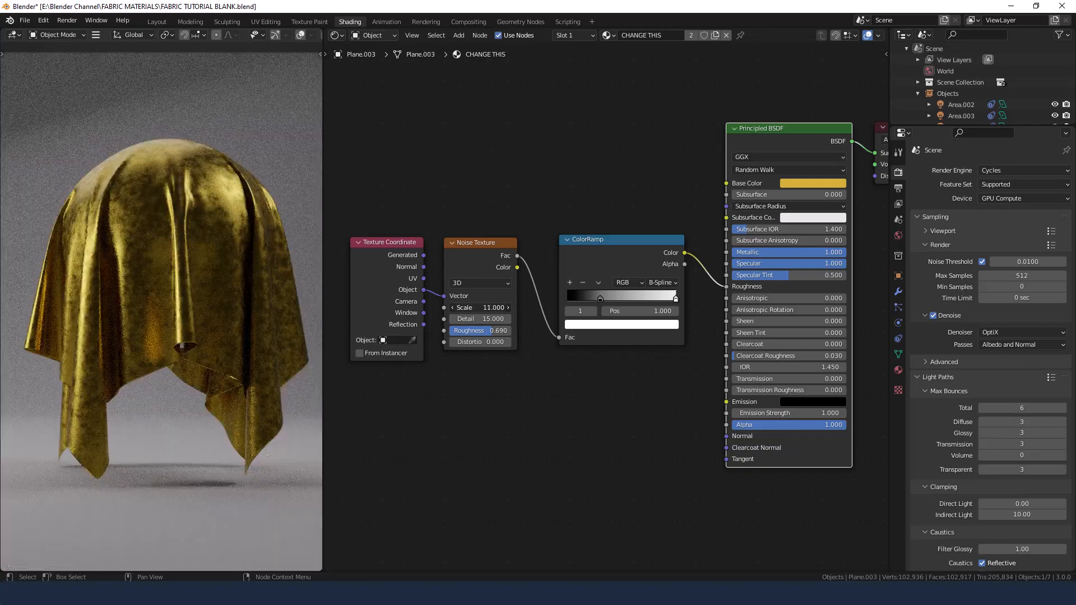
# Step: Drag the Noise Texture Scale field down to 2.000
pyautogui.click(480, 307)
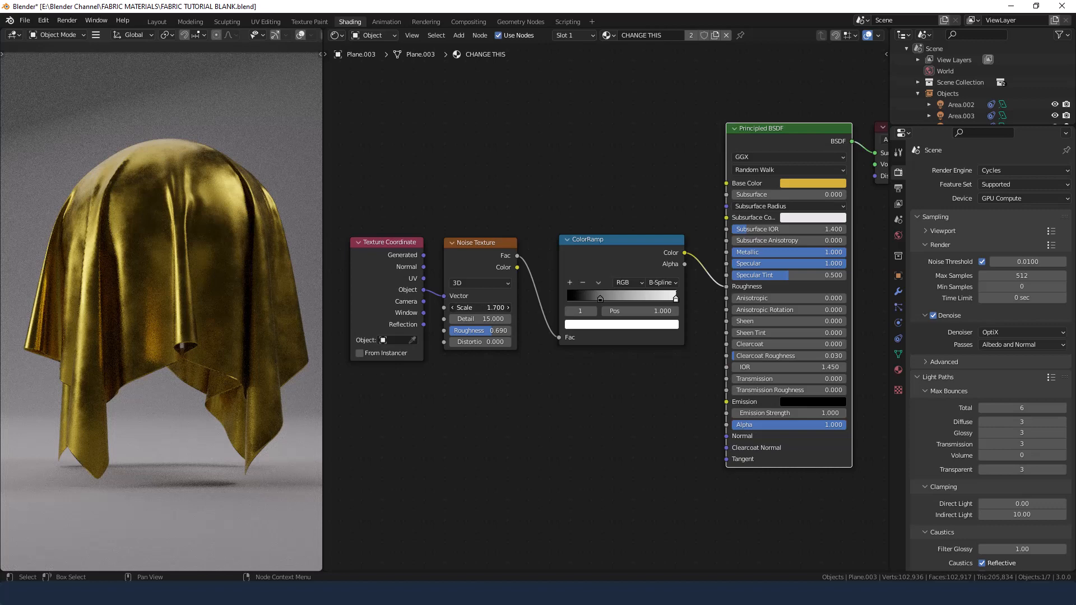
pyautogui.moveTo(480, 307); pyautogui.dragTo(495, 307)
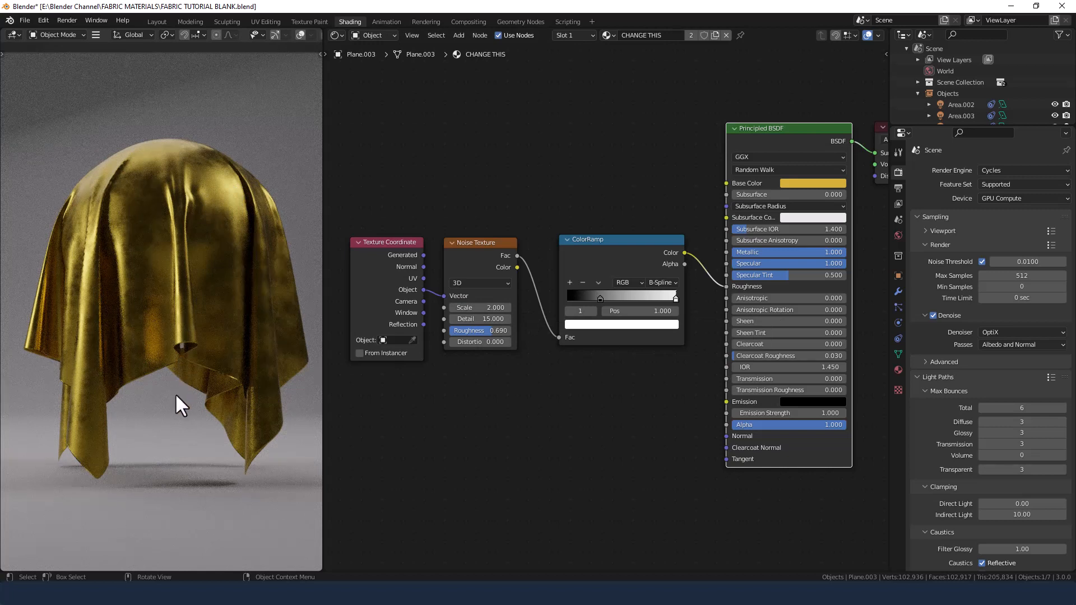
pyautogui.moveTo(620, 324)
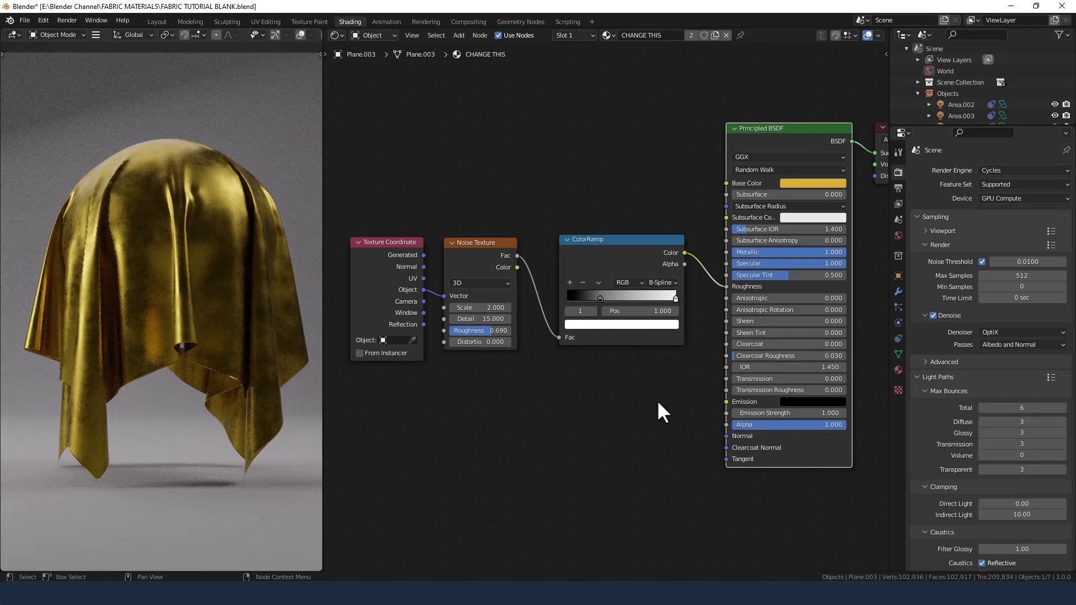
pyautogui.moveTo(671, 370)
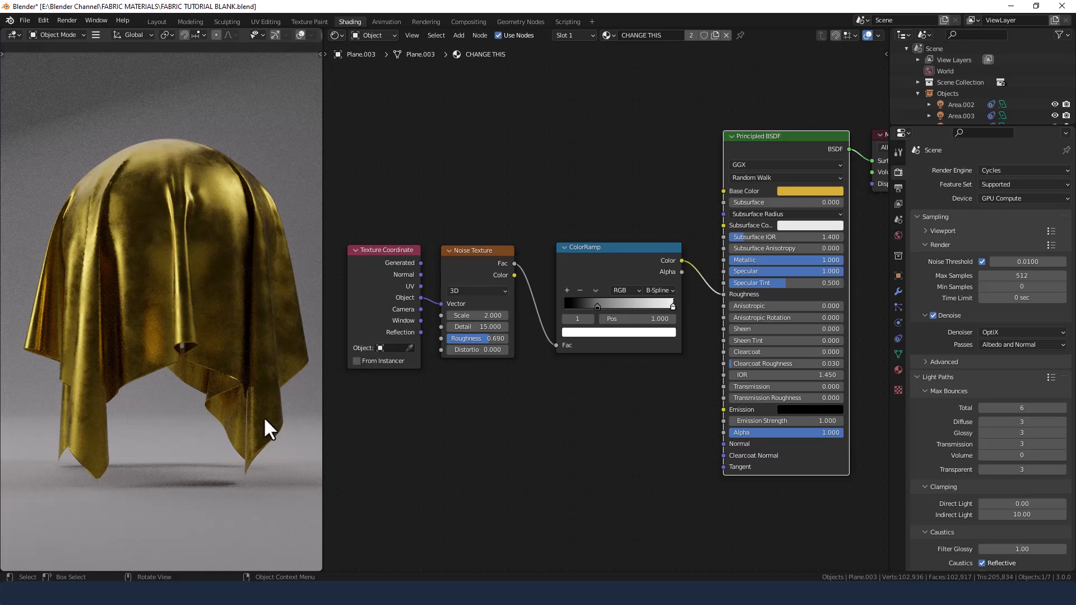
pyautogui.moveTo(558, 428)
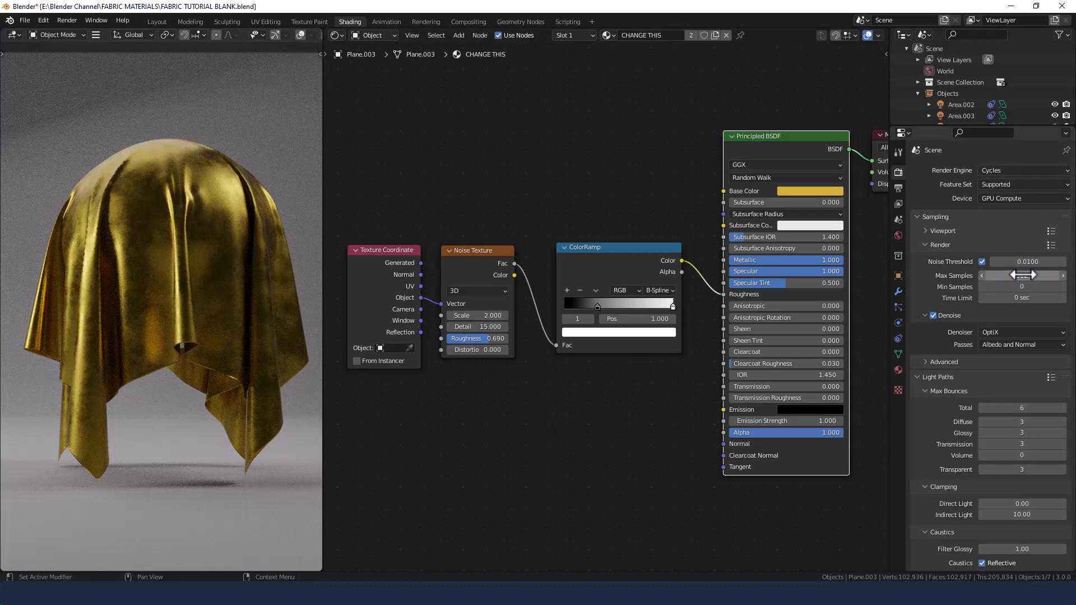
# Step: Run Render Image from the Render menu for a full-quality Cycles still
pyautogui.click(67, 20)
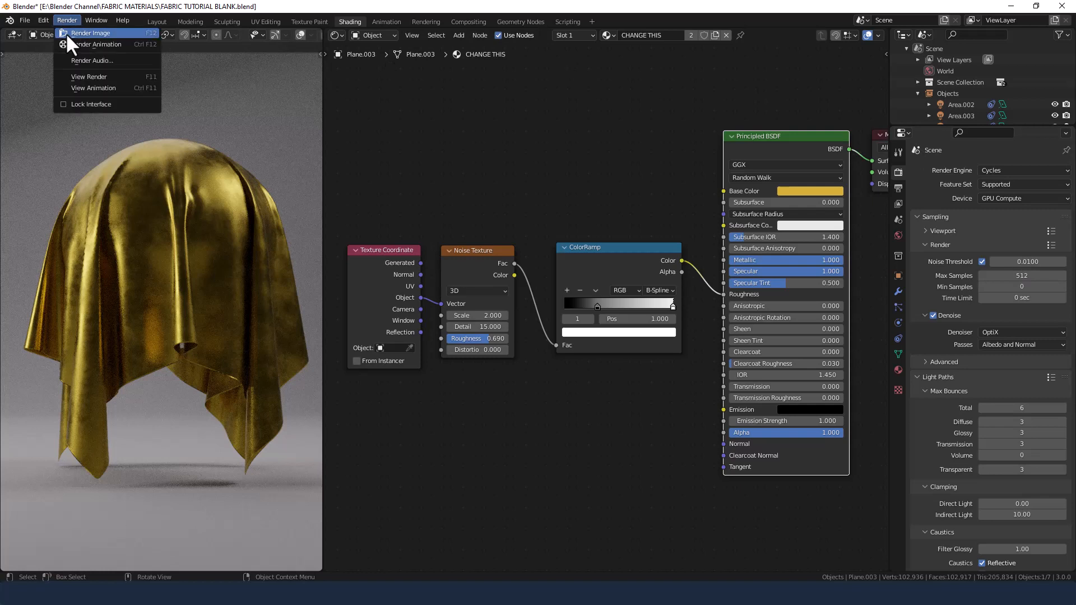
pyautogui.click(89, 33)
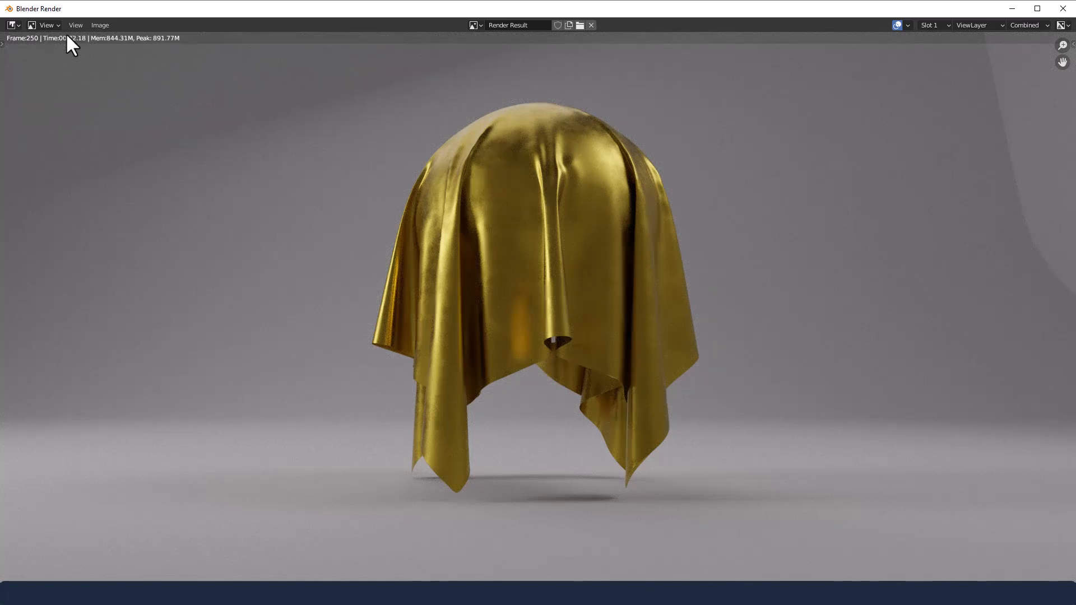
pyautogui.moveTo(517, 315)
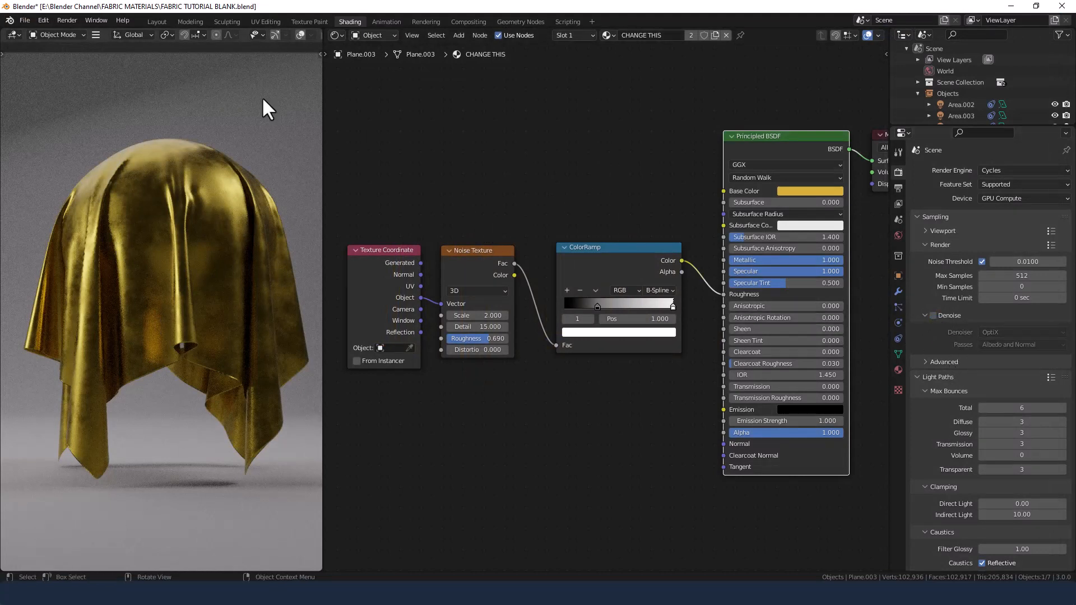
# Step: Run Render Image again to produce the second, non-denoised render of the cloth
pyautogui.click(67, 20)
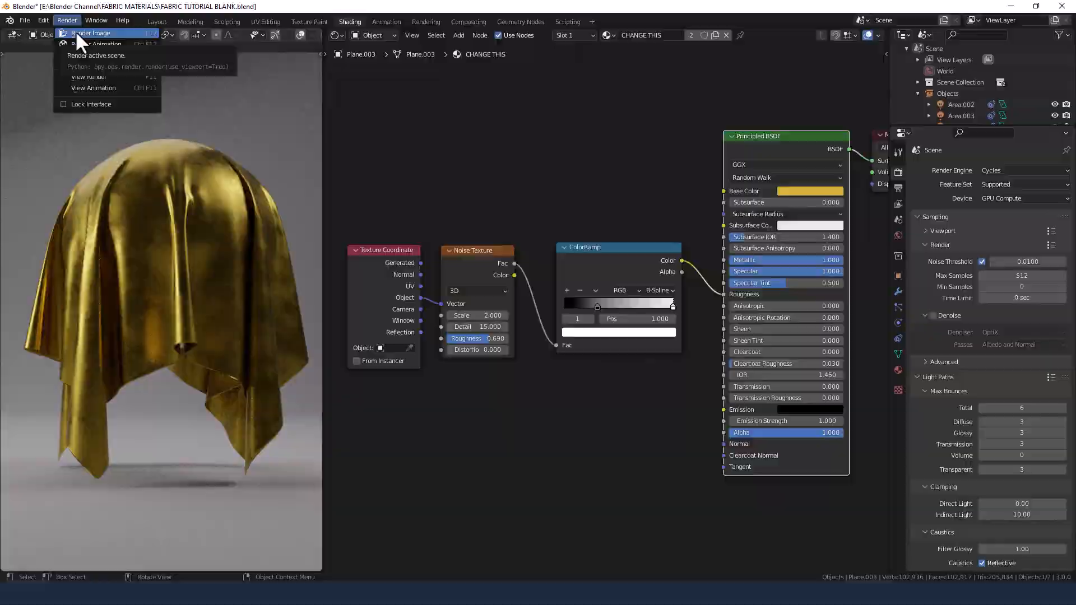
pyautogui.click(90, 33)
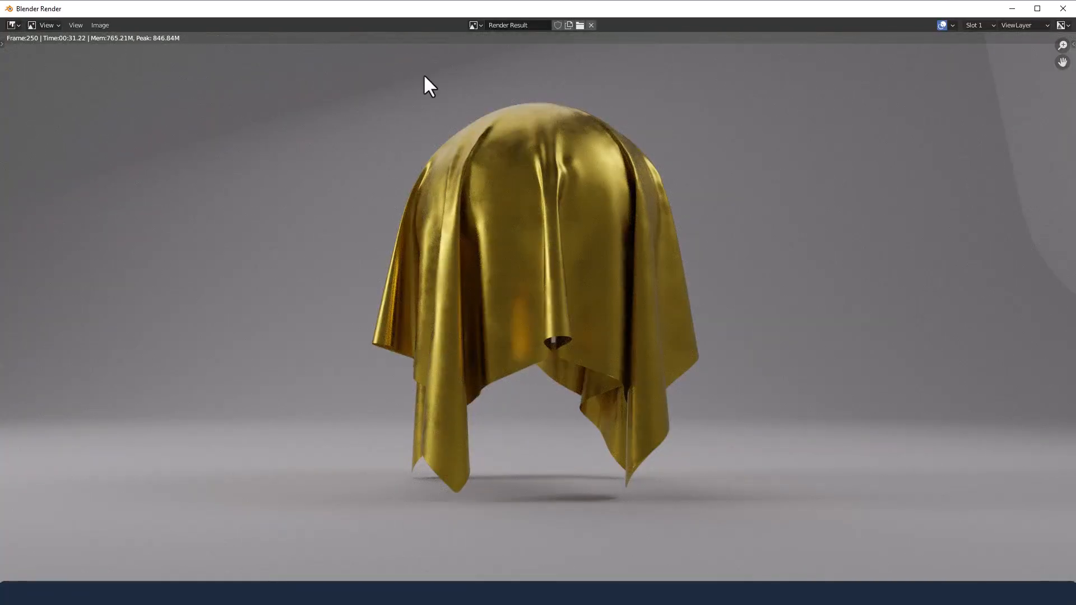
pyautogui.moveTo(536, 302)
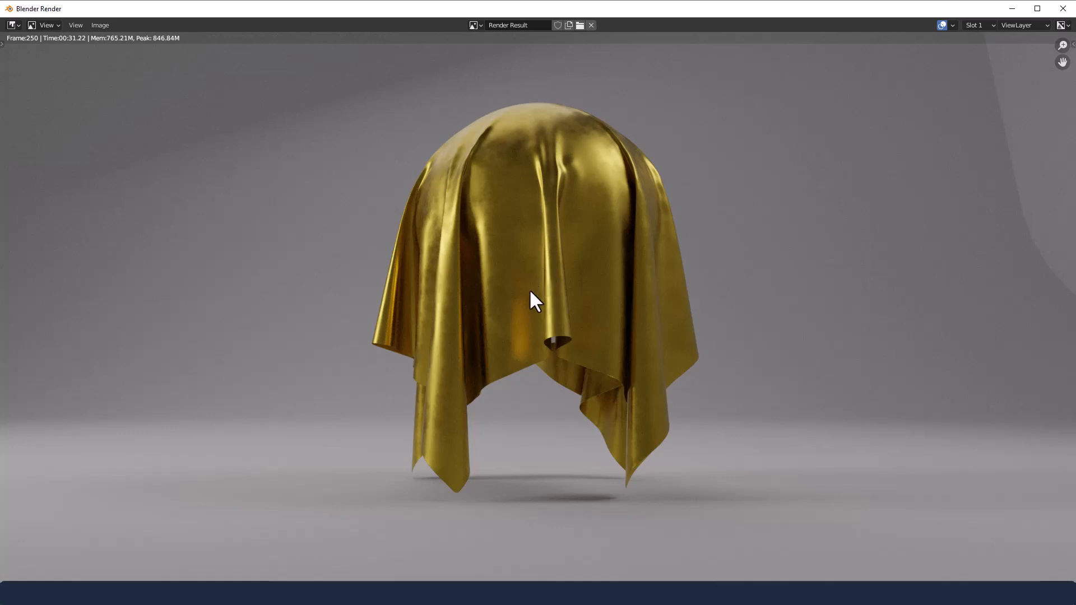
pyautogui.moveTo(508, 261)
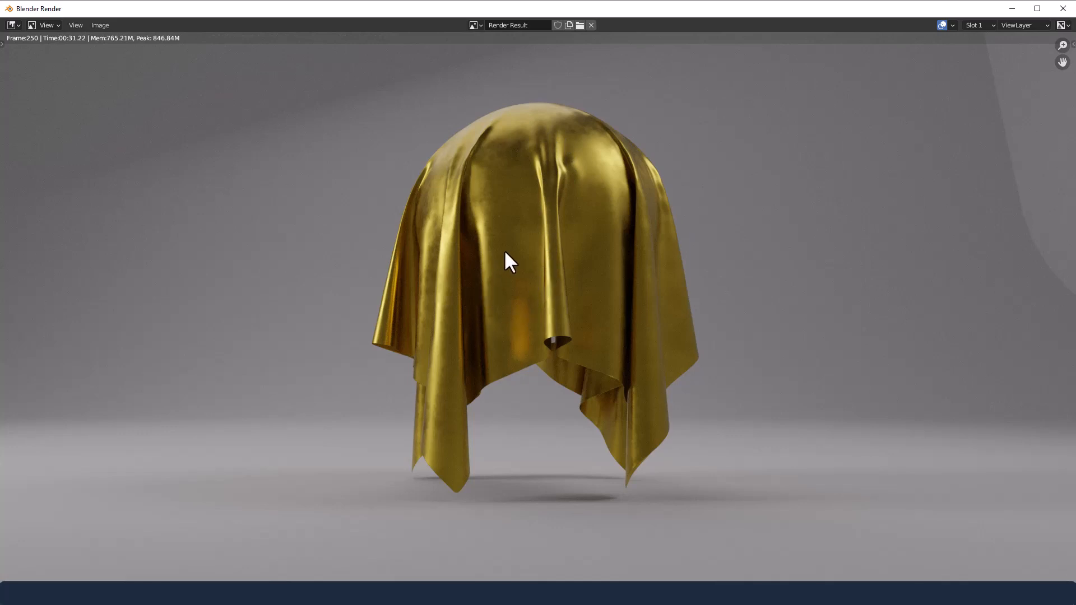
pyautogui.moveTo(496, 186)
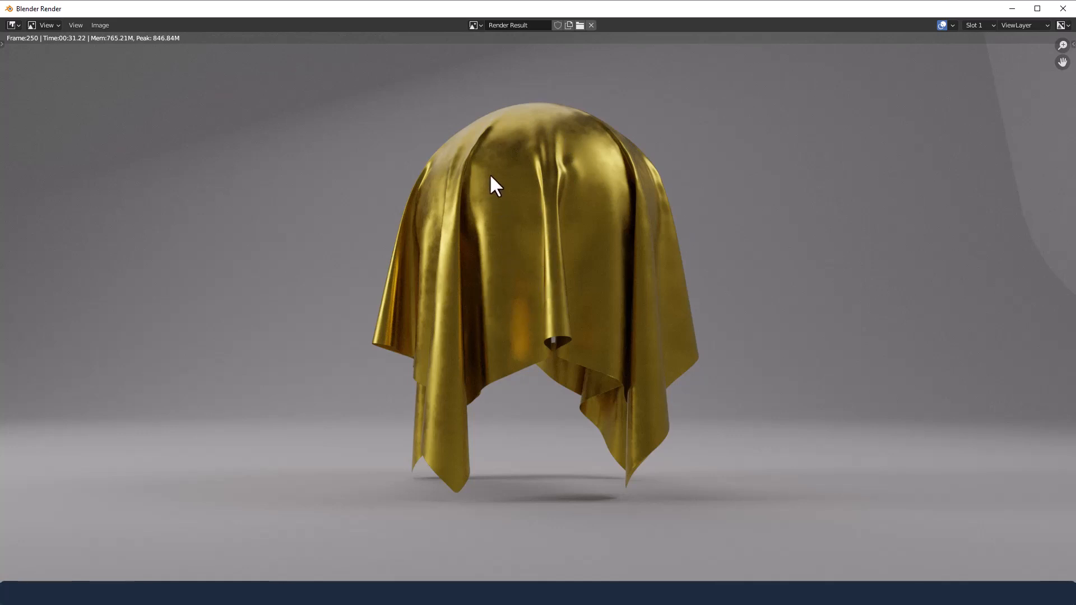
pyautogui.moveTo(550, 202)
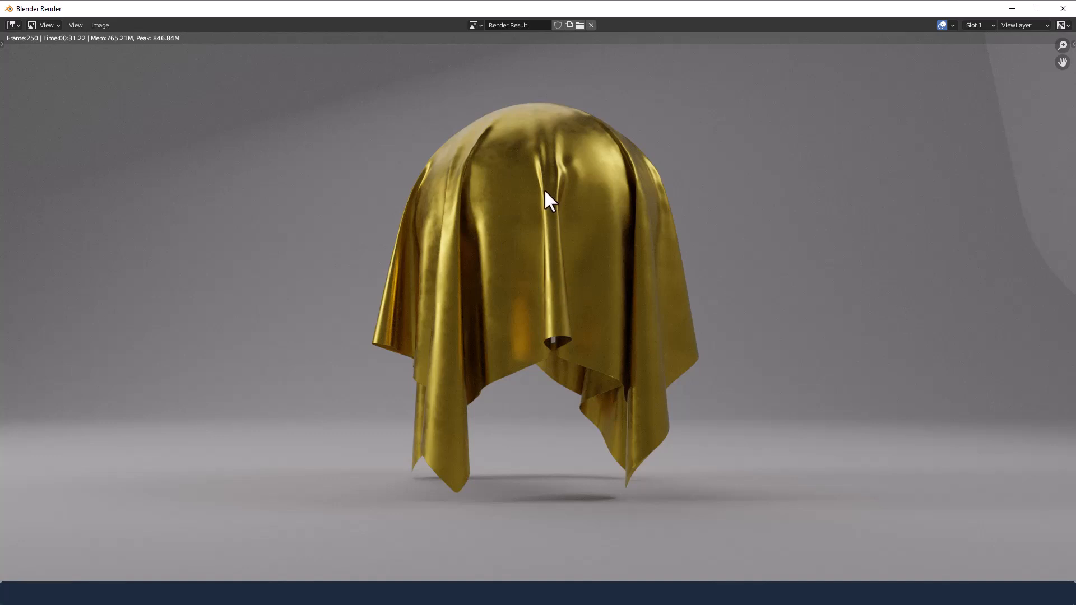